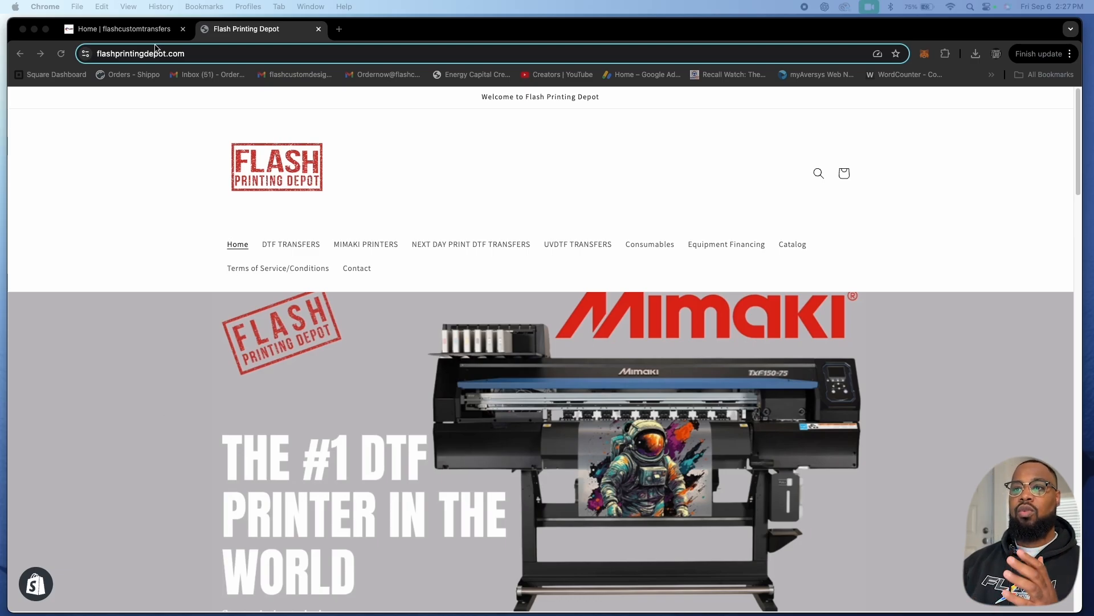
Step: Switch to the Flash Custom Transfers tab and scroll past the Halloween bundles to New Digital Downloads
click(119, 29)
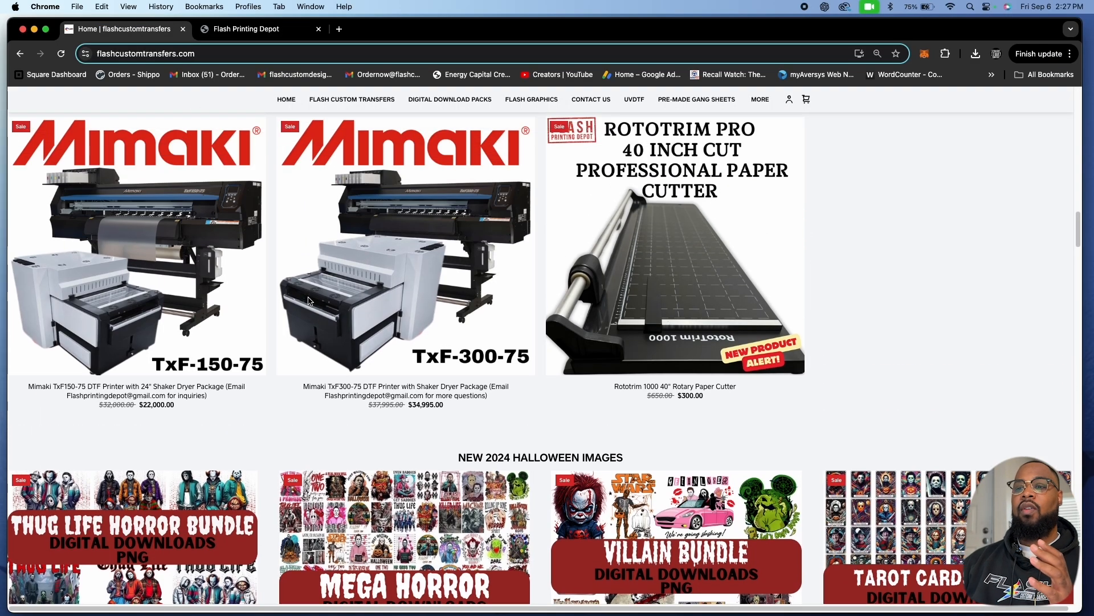
scroll(down, 3)
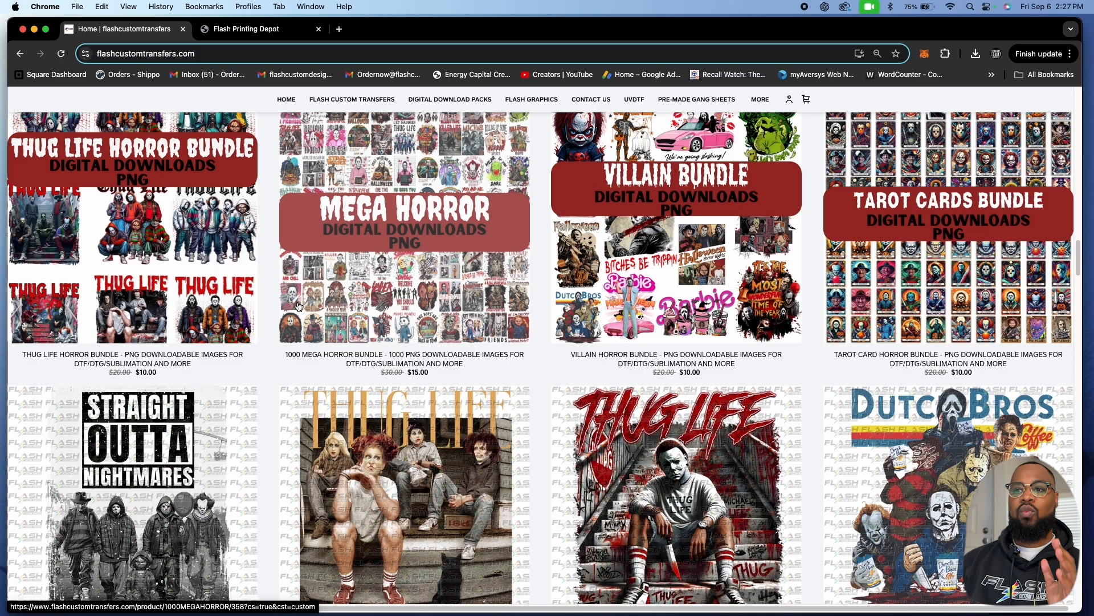
scroll(down, 3)
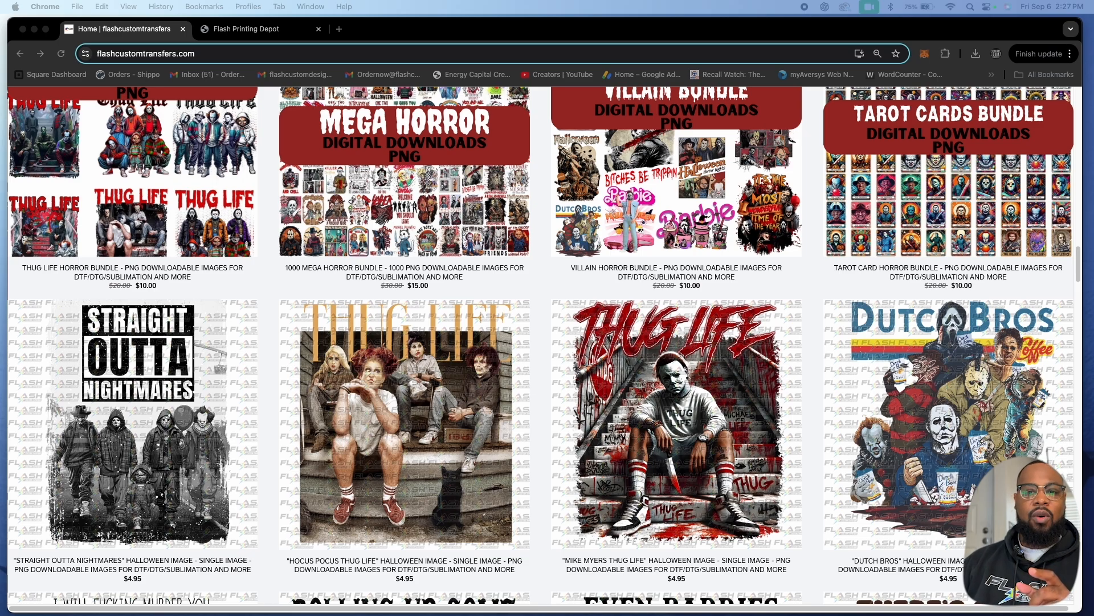
scroll(down, 3)
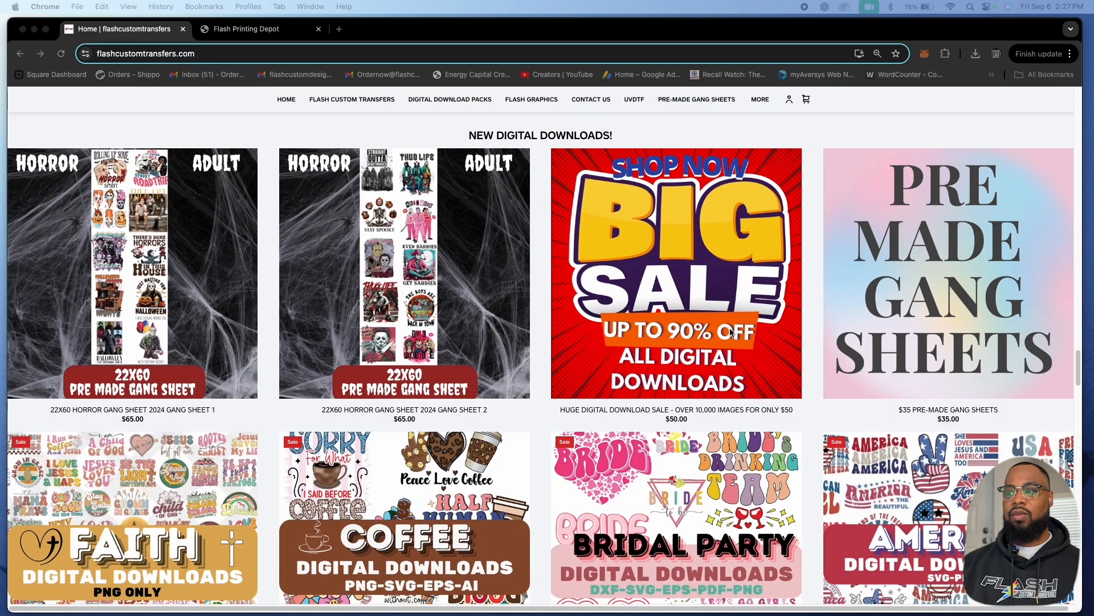
scroll(down, 3)
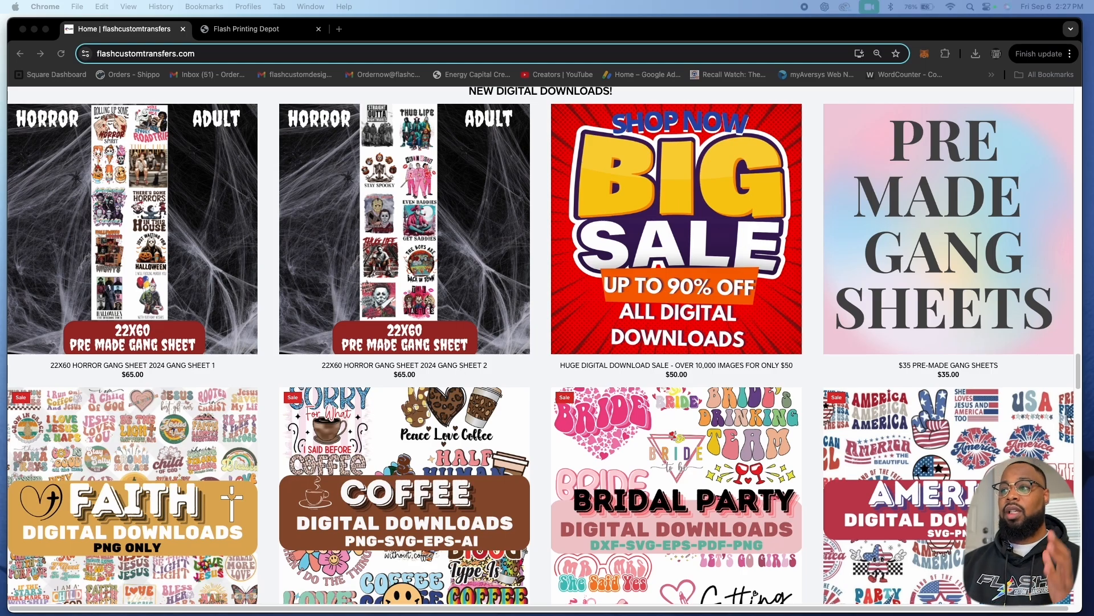
click(674, 229)
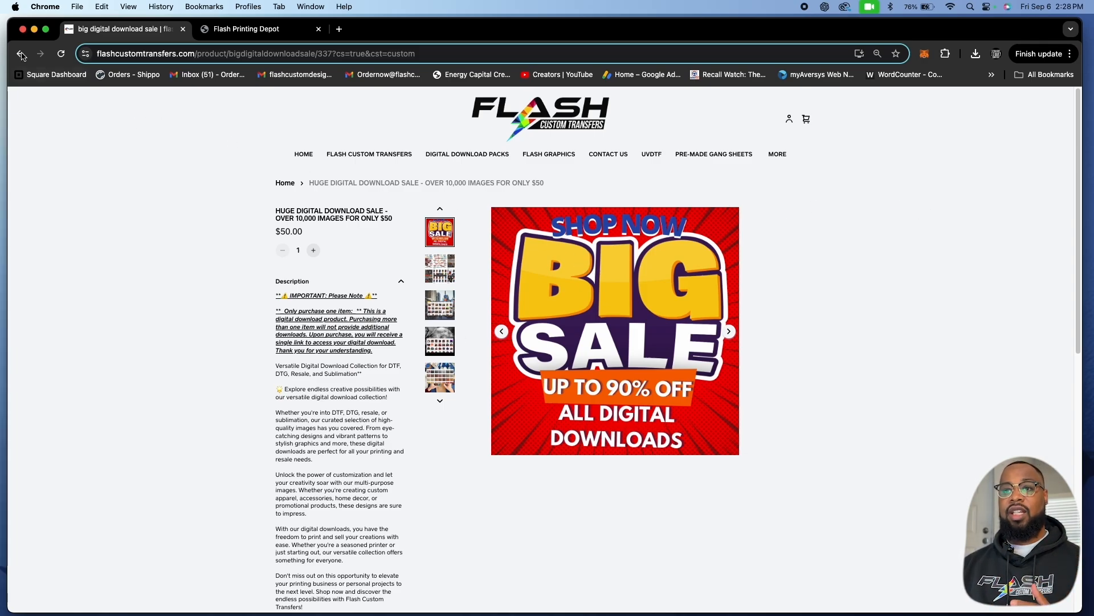
click(19, 54)
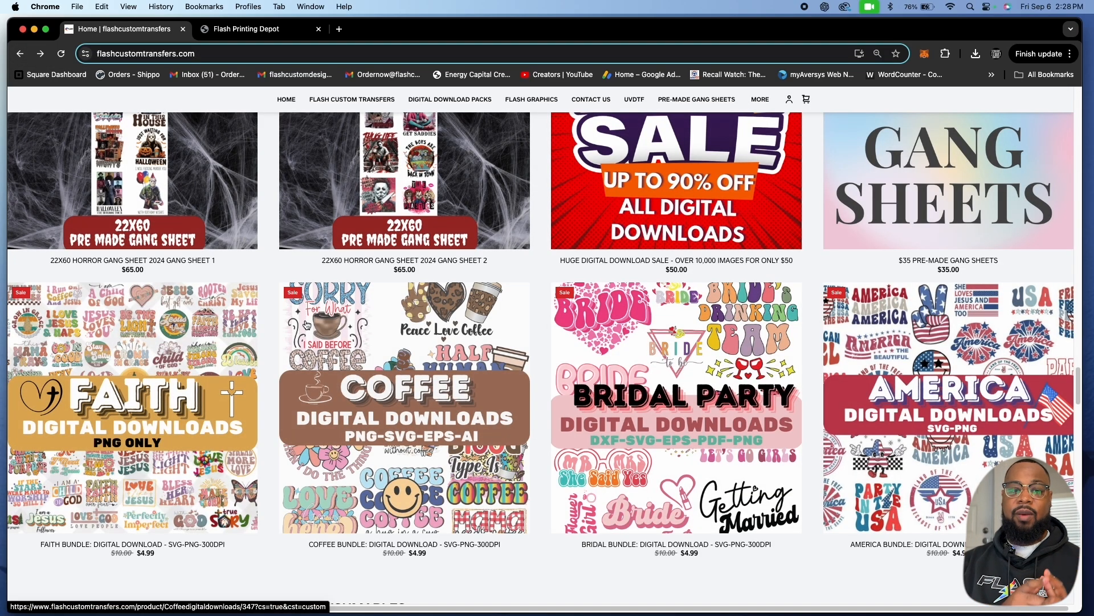
Step: Scroll through the home page to reach the 99cent Downloads collection of $4.99 bundles
scroll(down, 3)
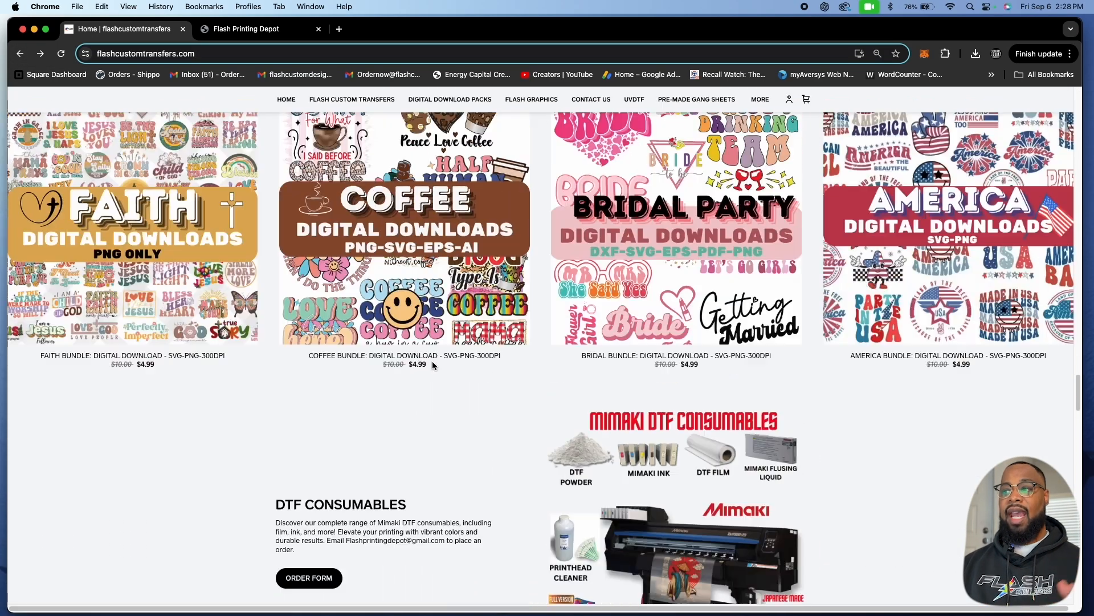
scroll(down, 3)
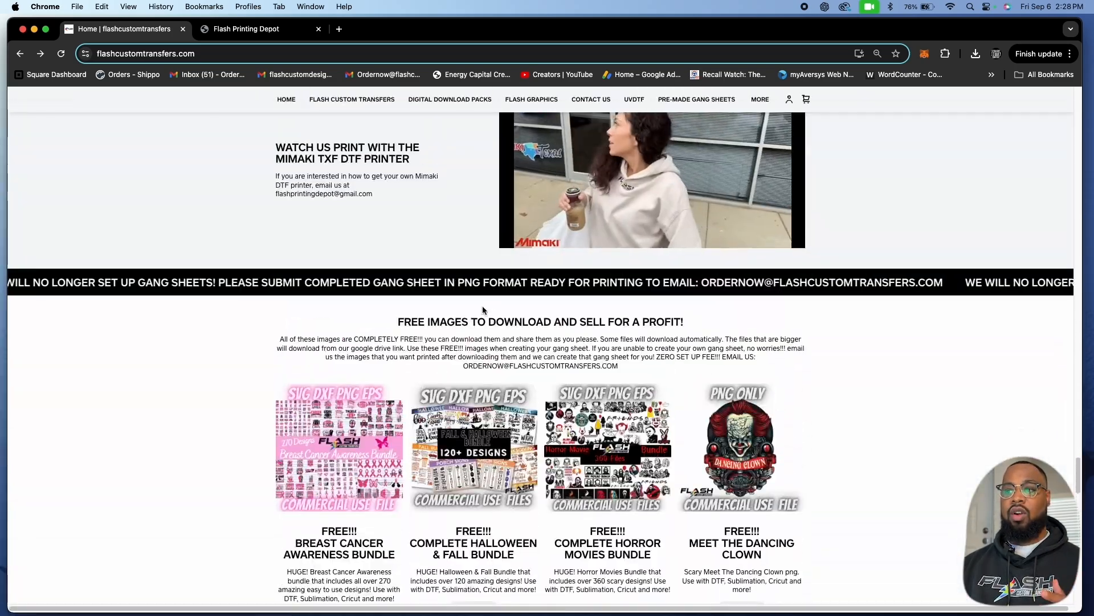
scroll(down, 3)
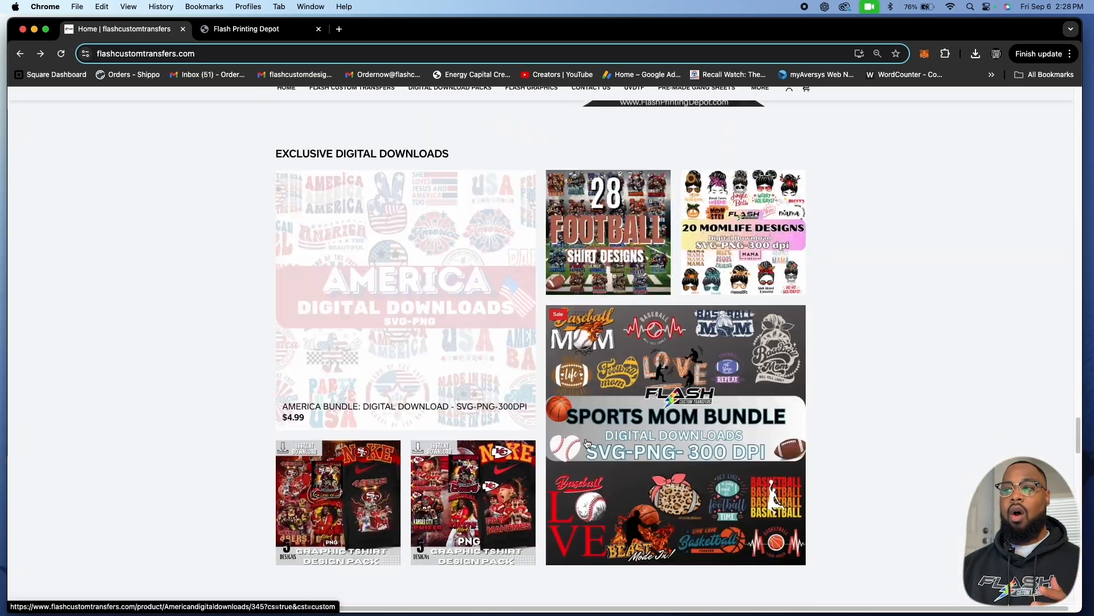
mouse_move(520, 416)
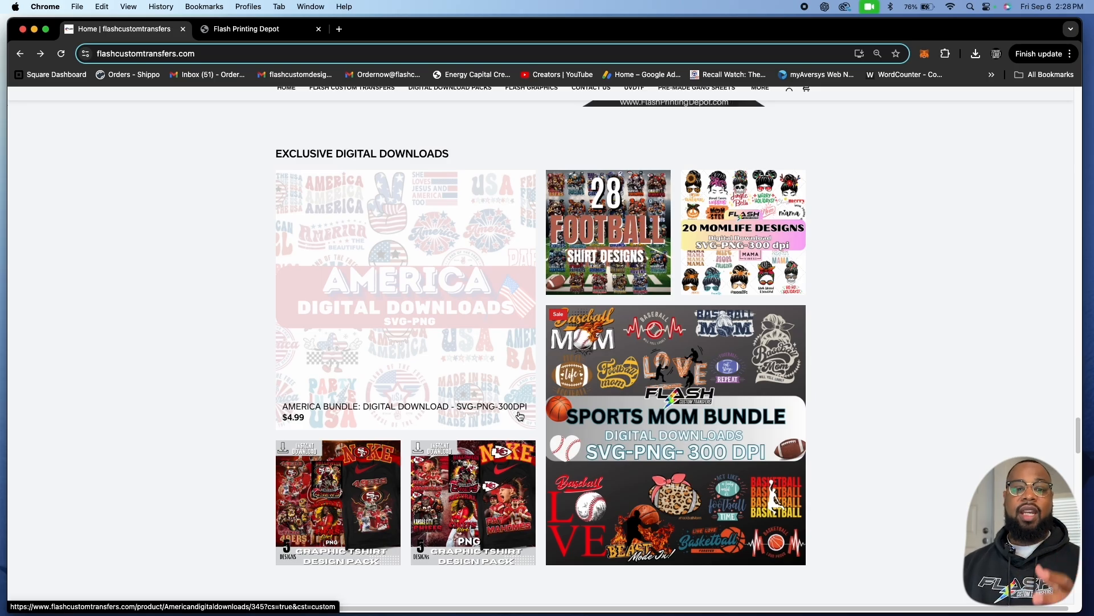
scroll(down, 3)
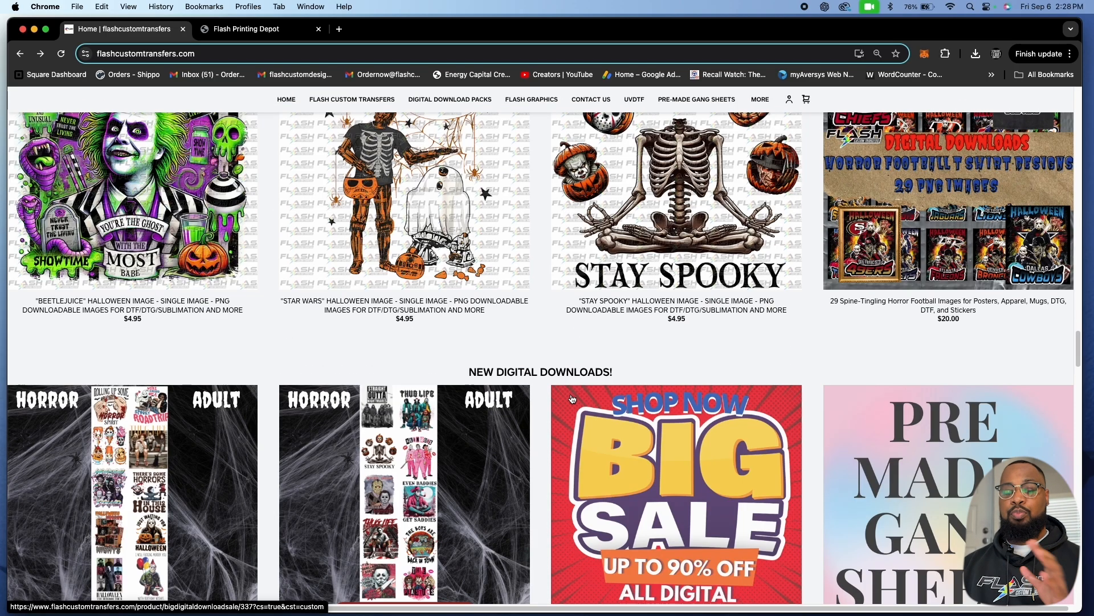
scroll(down, 3)
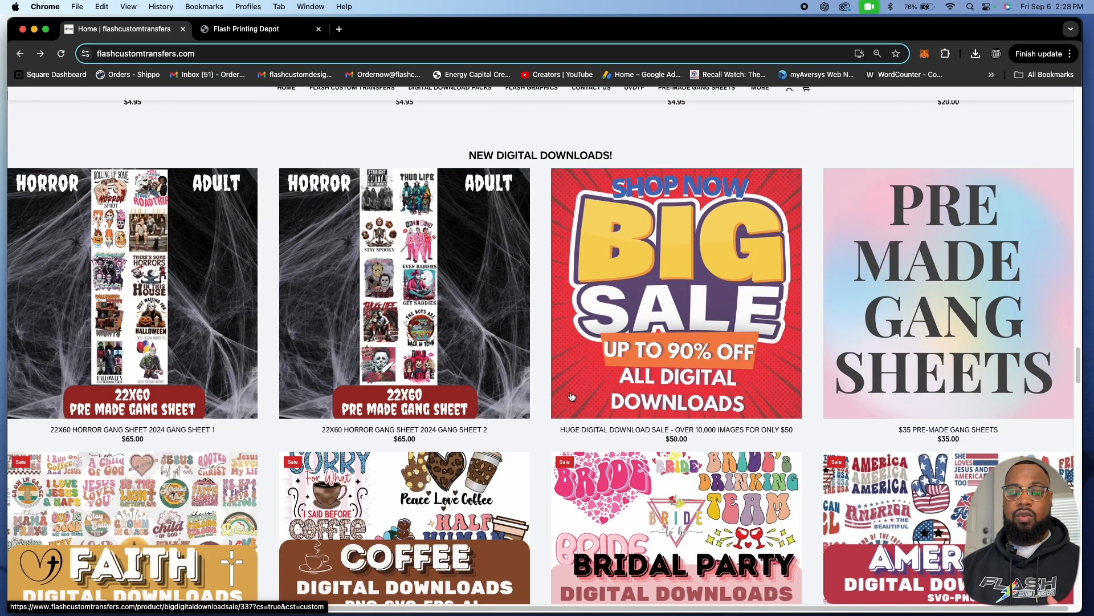
scroll(down, 3)
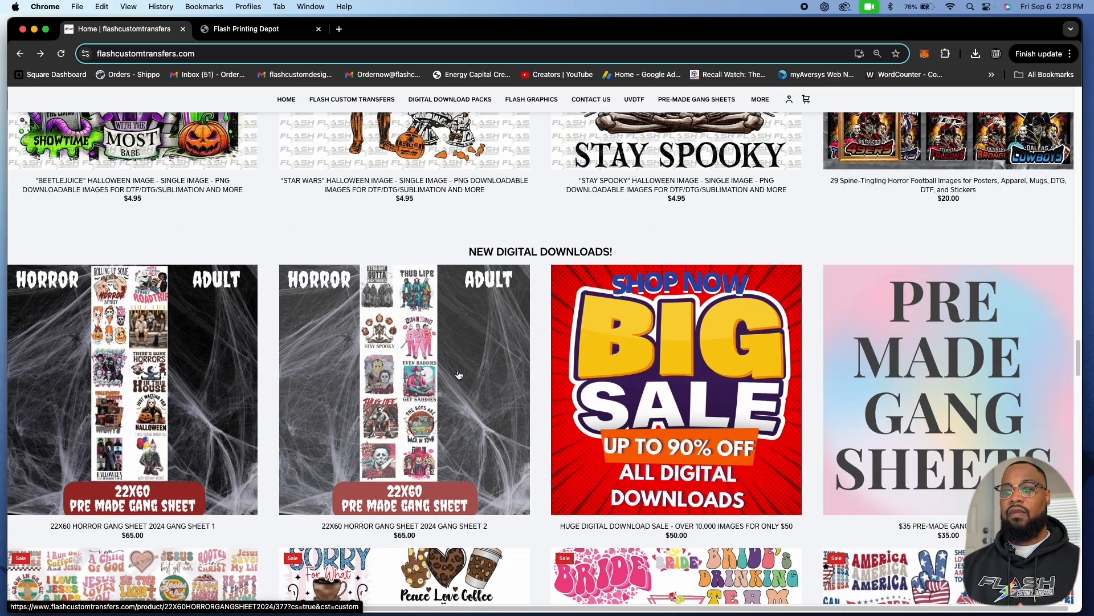
scroll(up, 3)
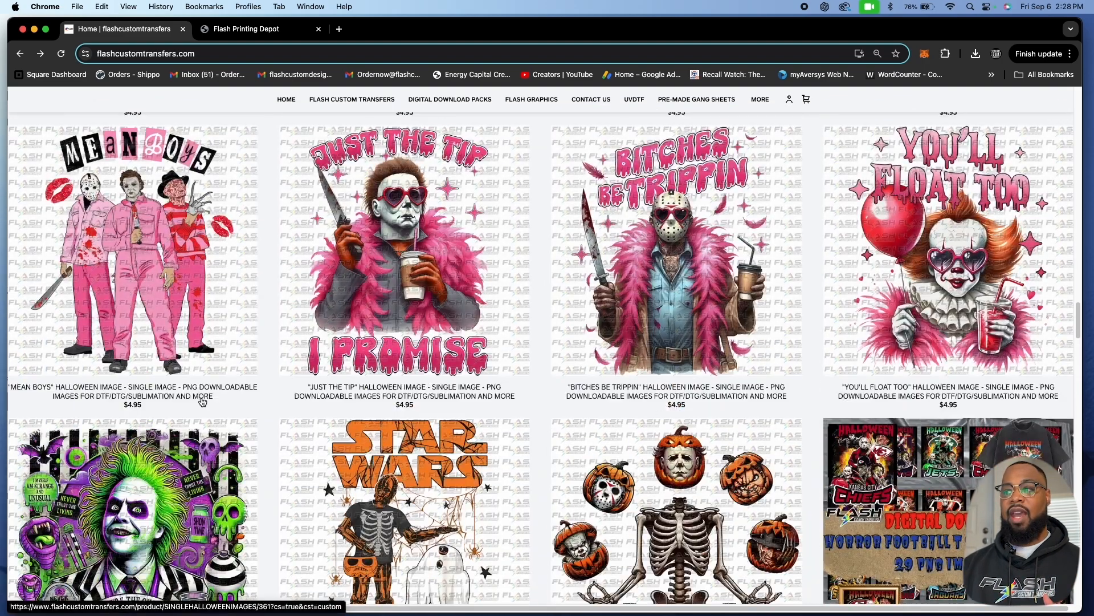
scroll(down, 3)
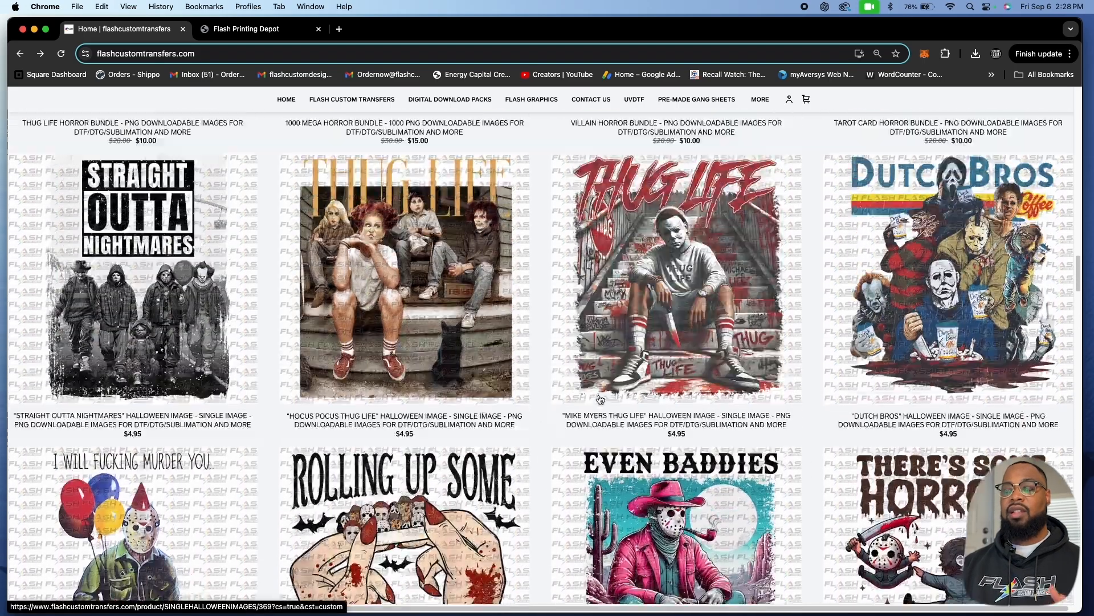
scroll(up, 3)
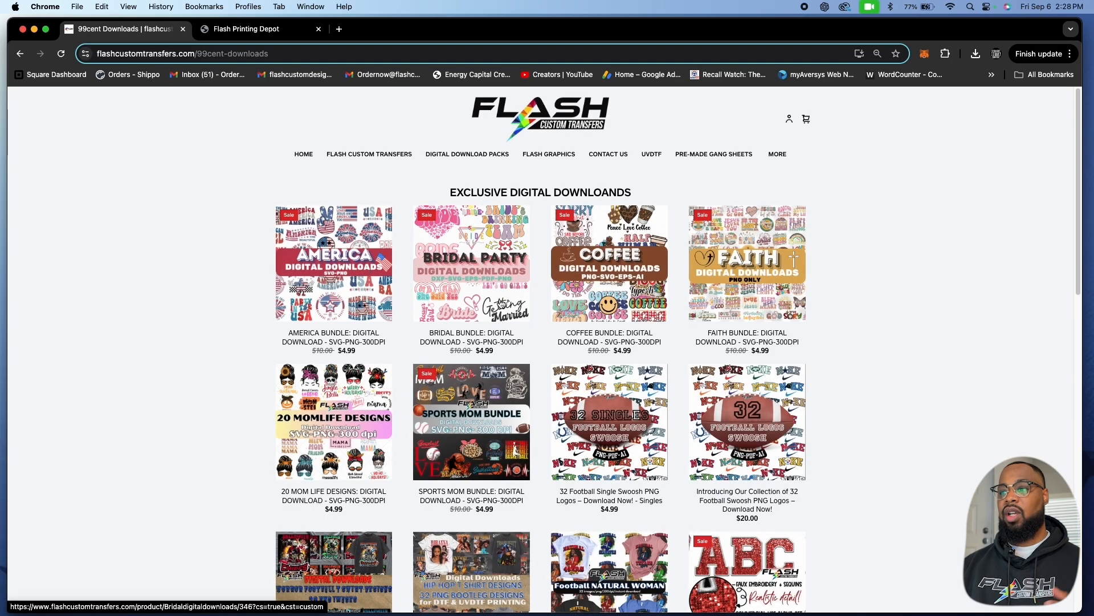
Step: Scroll down the 99cent Downloads page of Exclusive Digital Downloads bundles
scroll(down, 3)
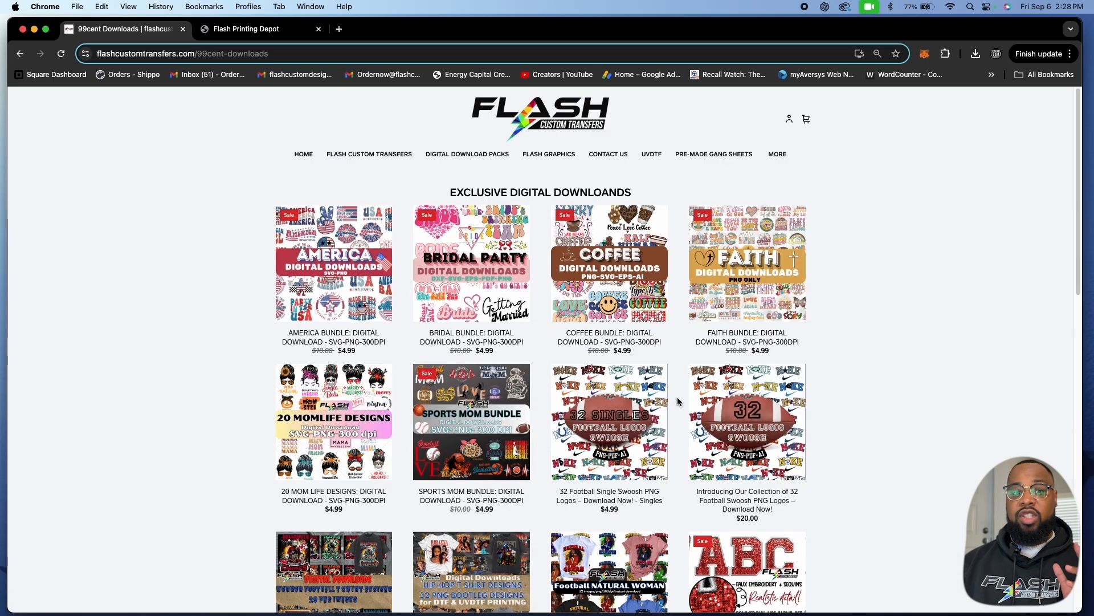
mouse_move(244, 368)
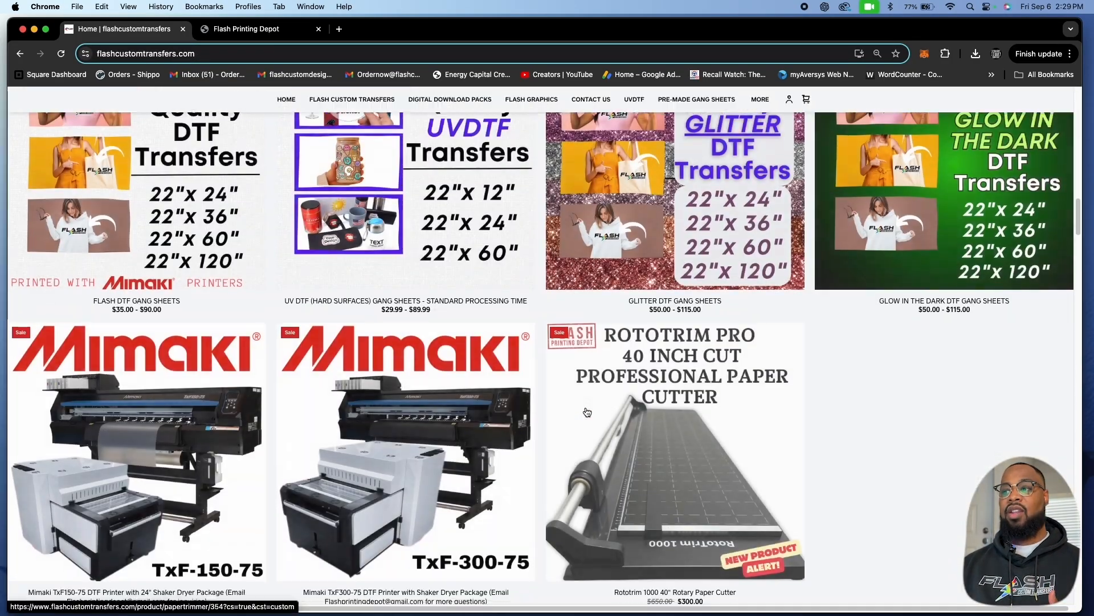
scroll(up, 3)
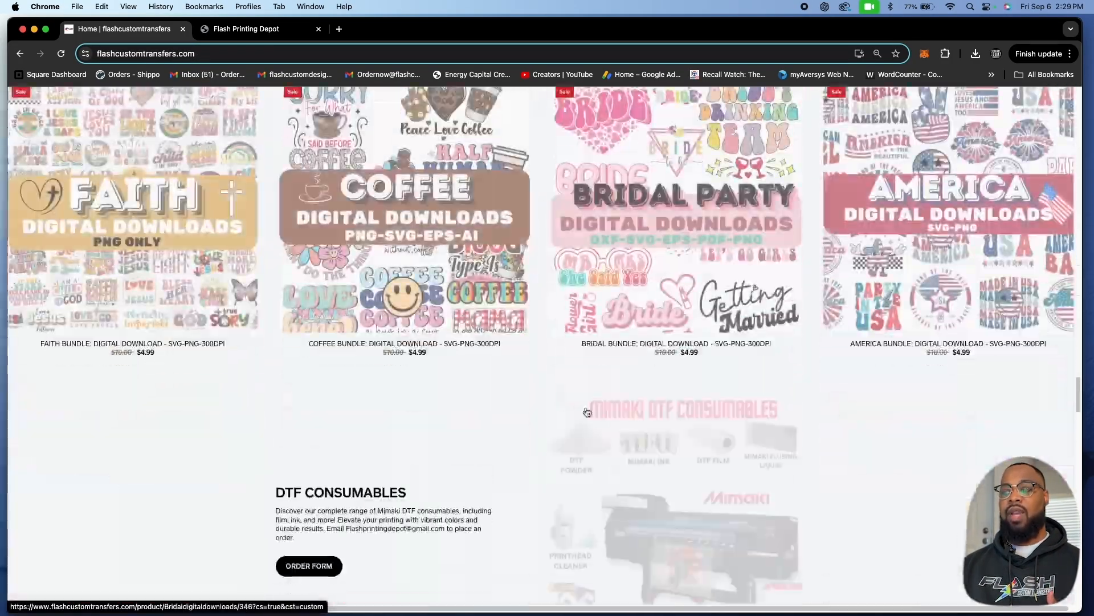
scroll(up, 3)
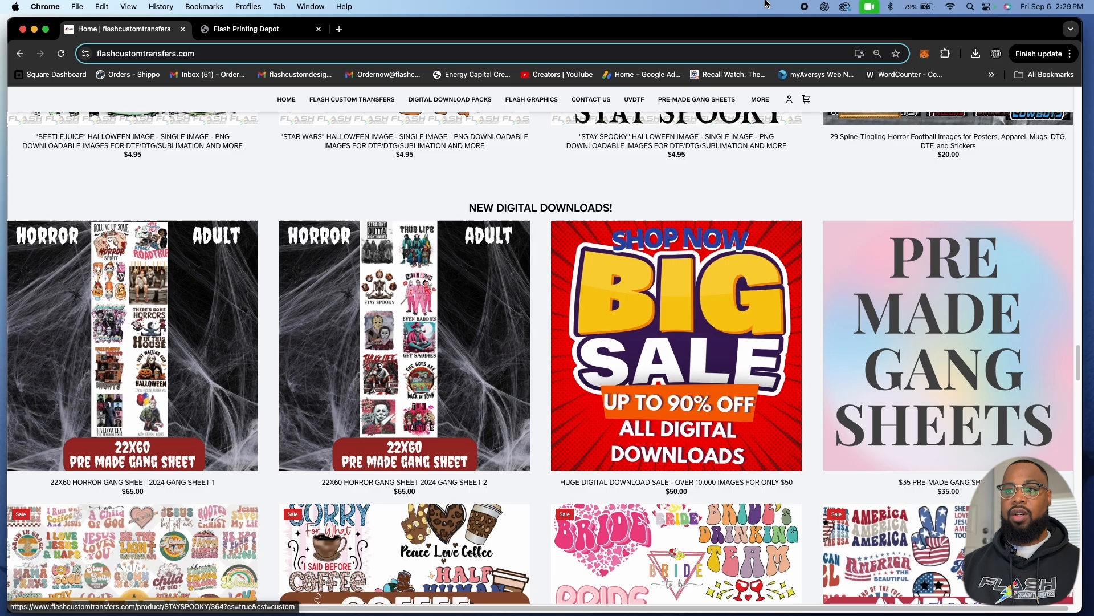
Step: Switch to the Flash Printing Depot tab and scroll its DTF printers, dryers and fume extractors
click(258, 29)
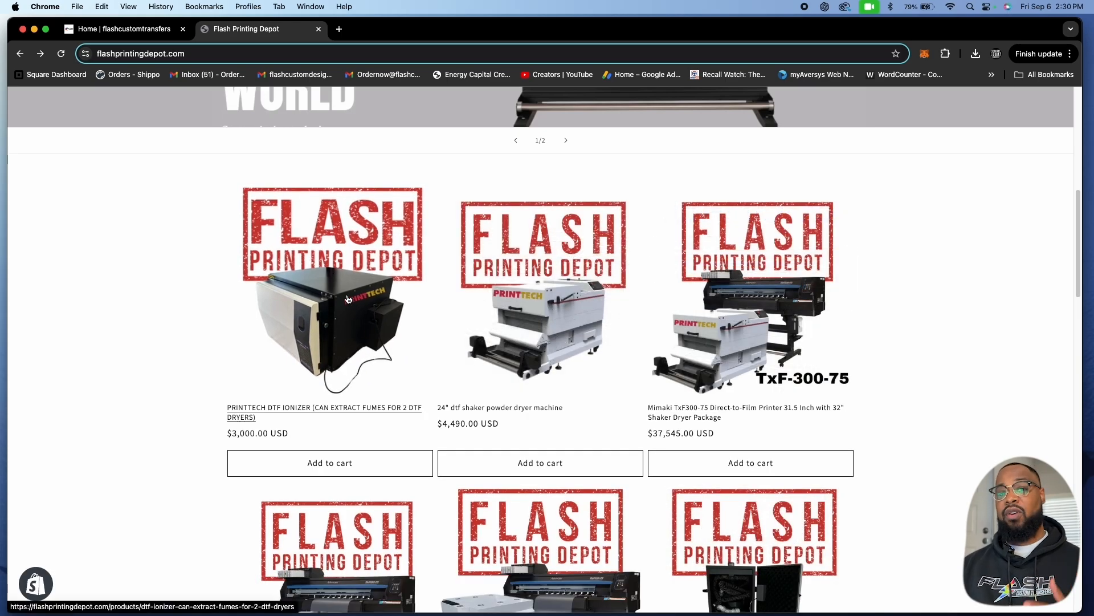
mouse_move(277, 289)
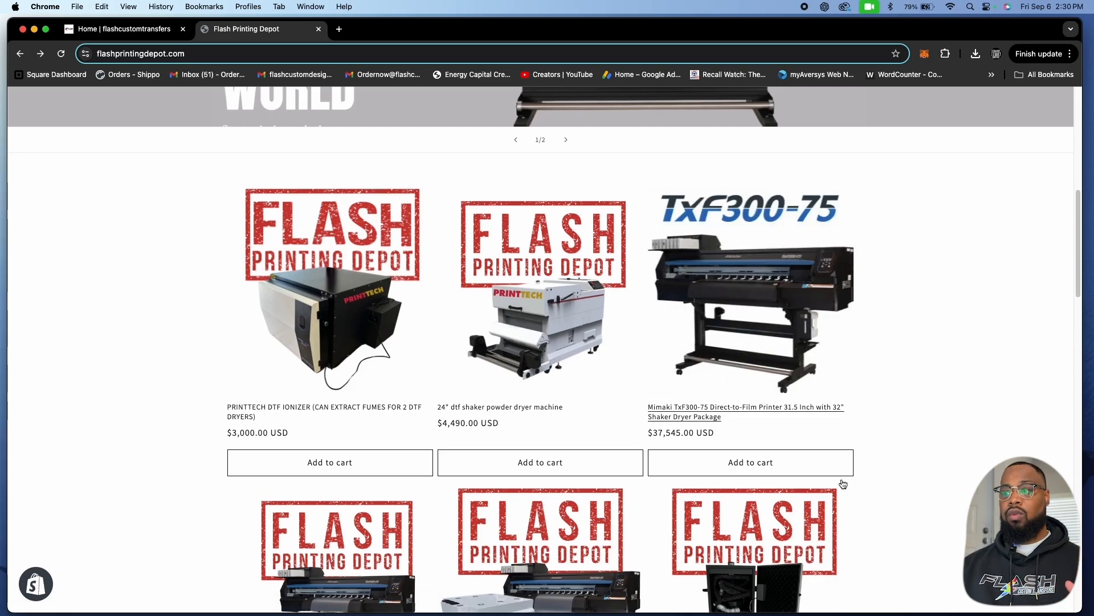
scroll(down, 3)
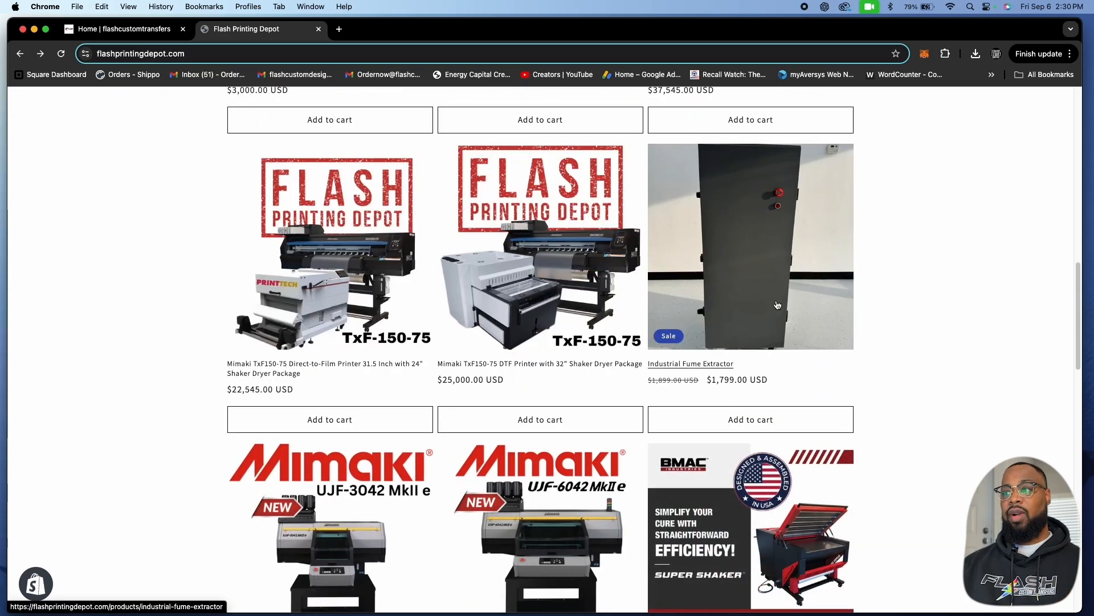
mouse_move(774, 309)
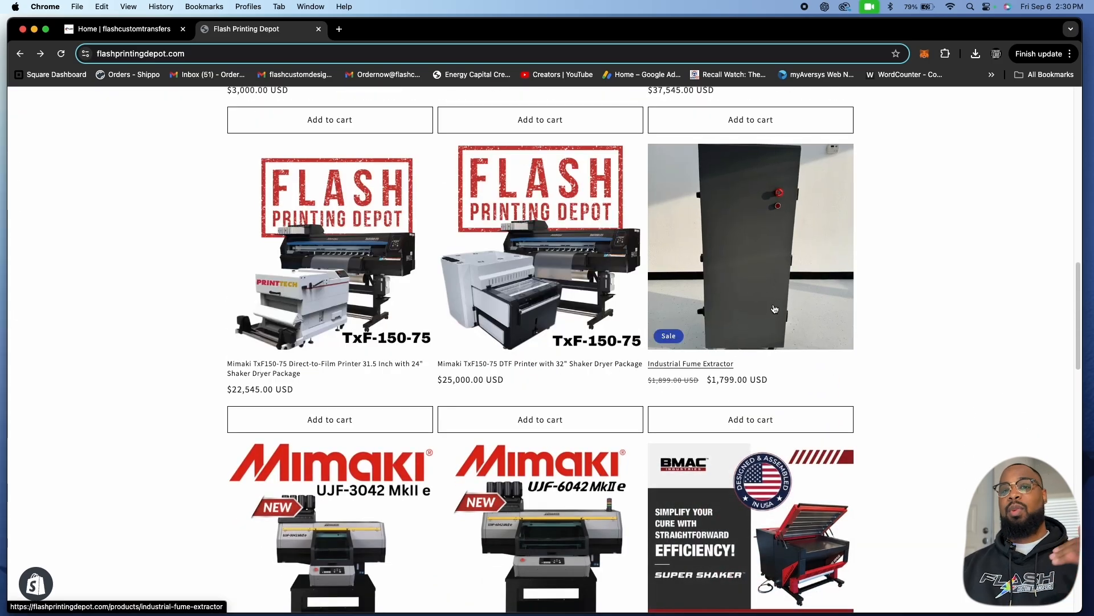
mouse_move(699, 318)
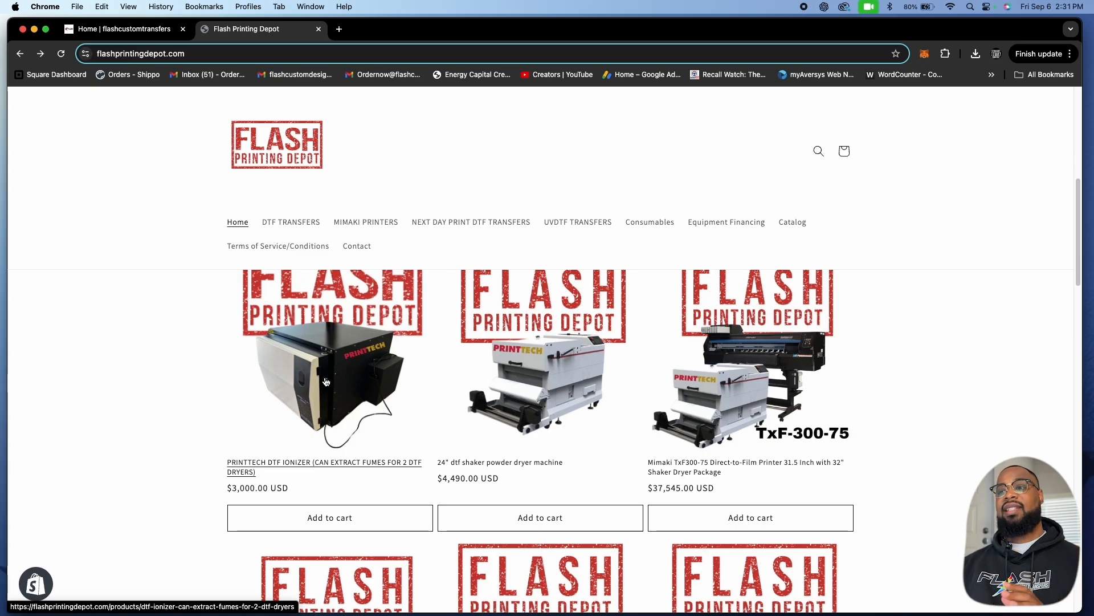
mouse_move(463, 358)
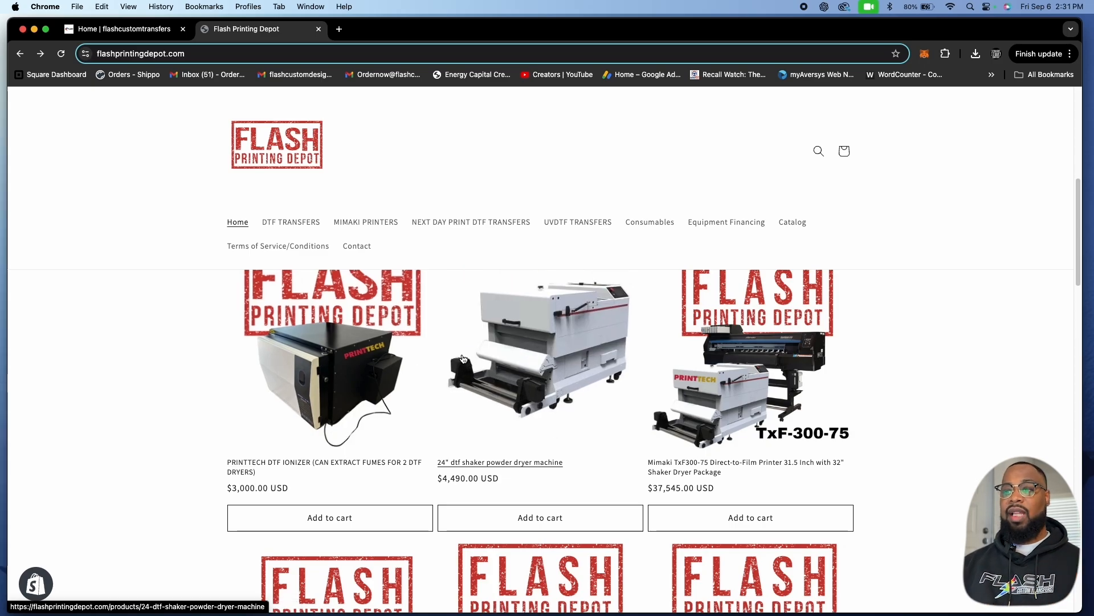
mouse_move(911, 417)
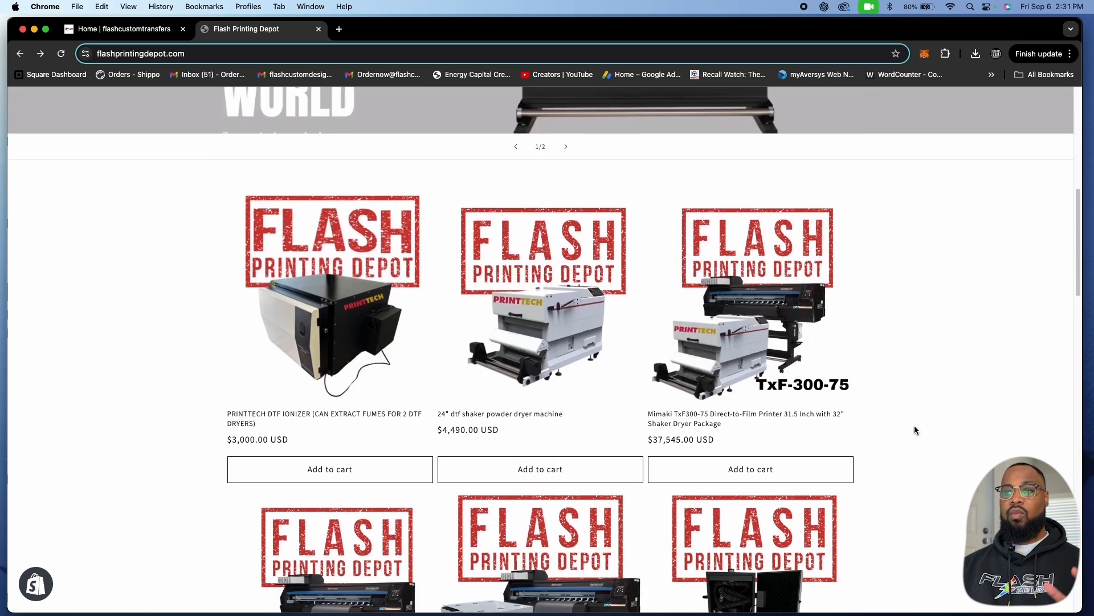
Step: Browse the Flash Printing Depot grid down to DTF Consumables, then return to Flash Custom Transfers
scroll(down, 3)
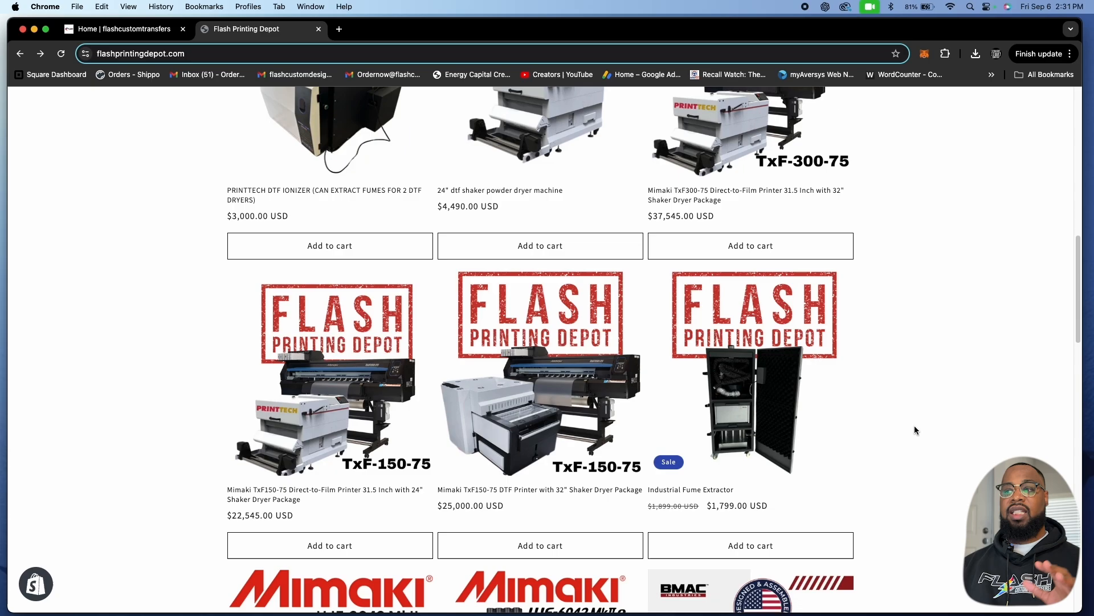
scroll(up, 3)
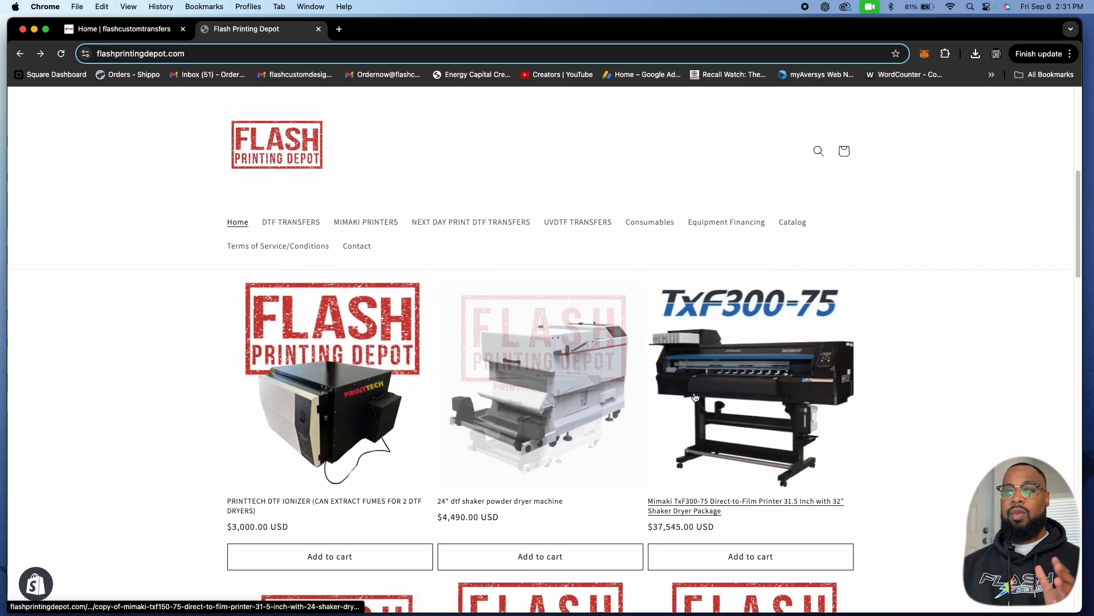
scroll(down, 3)
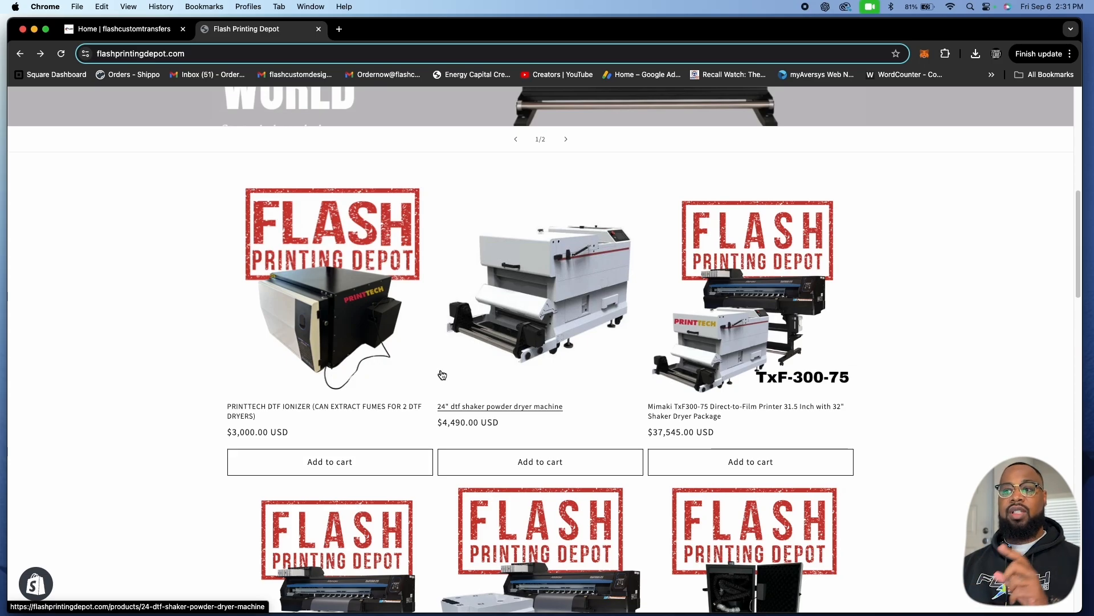
scroll(down, 3)
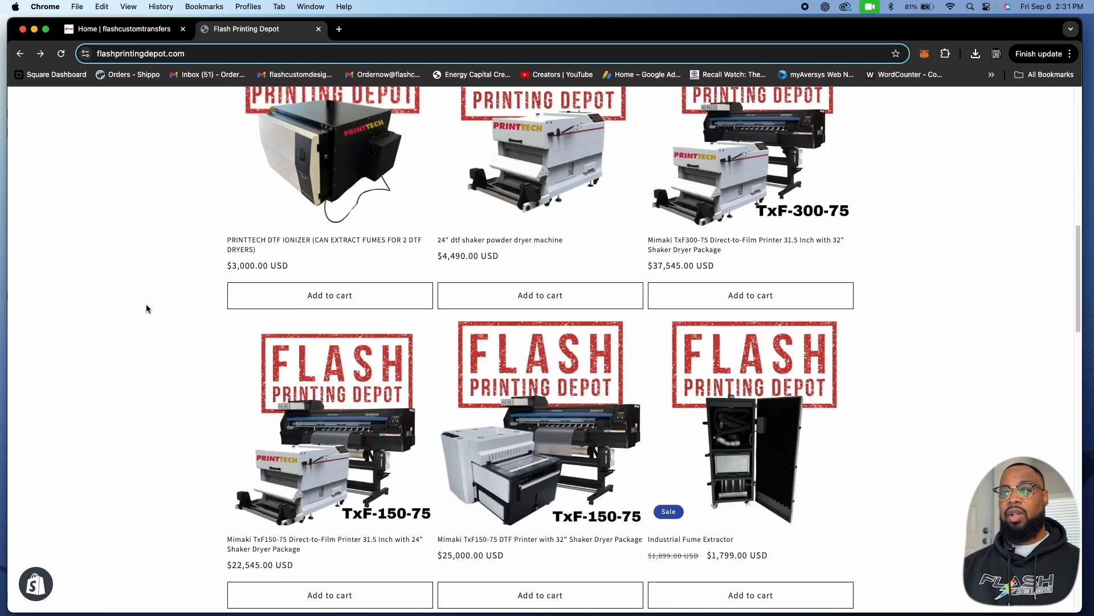
scroll(down, 3)
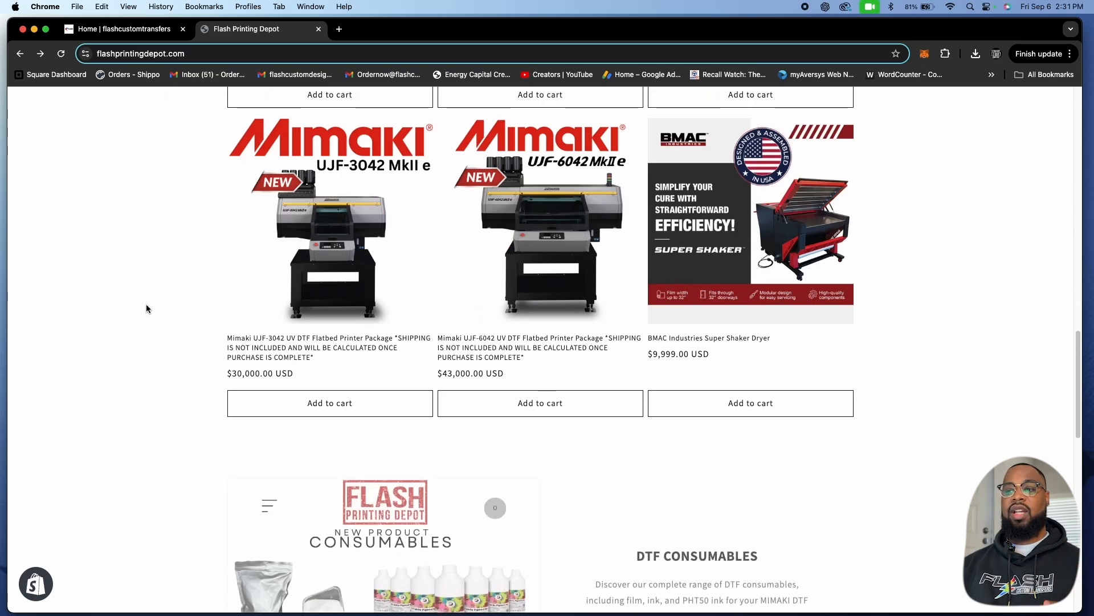
scroll(down, 3)
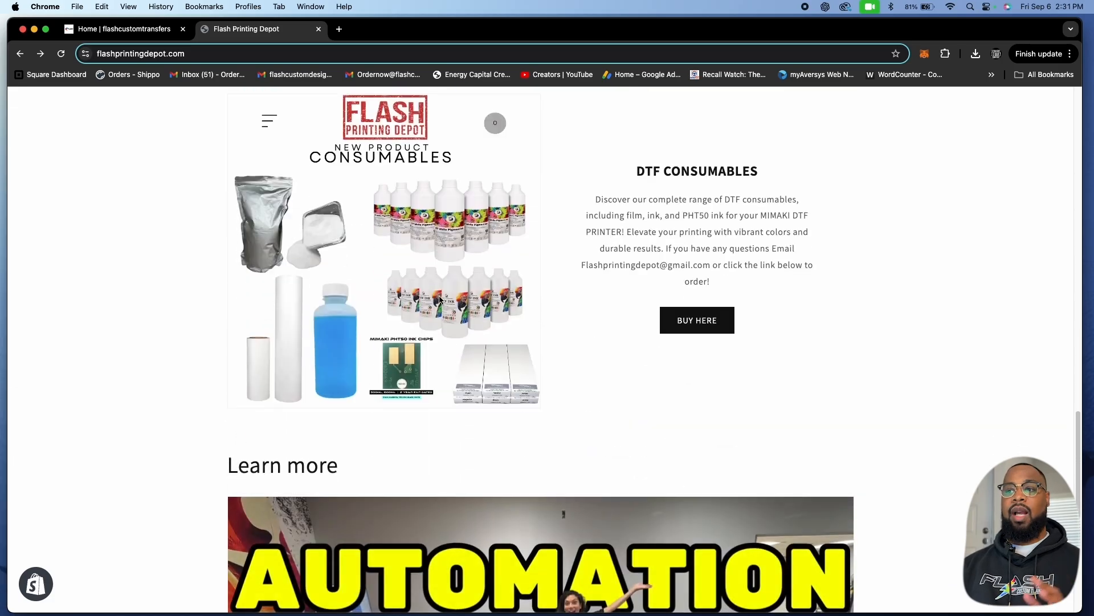
click(122, 28)
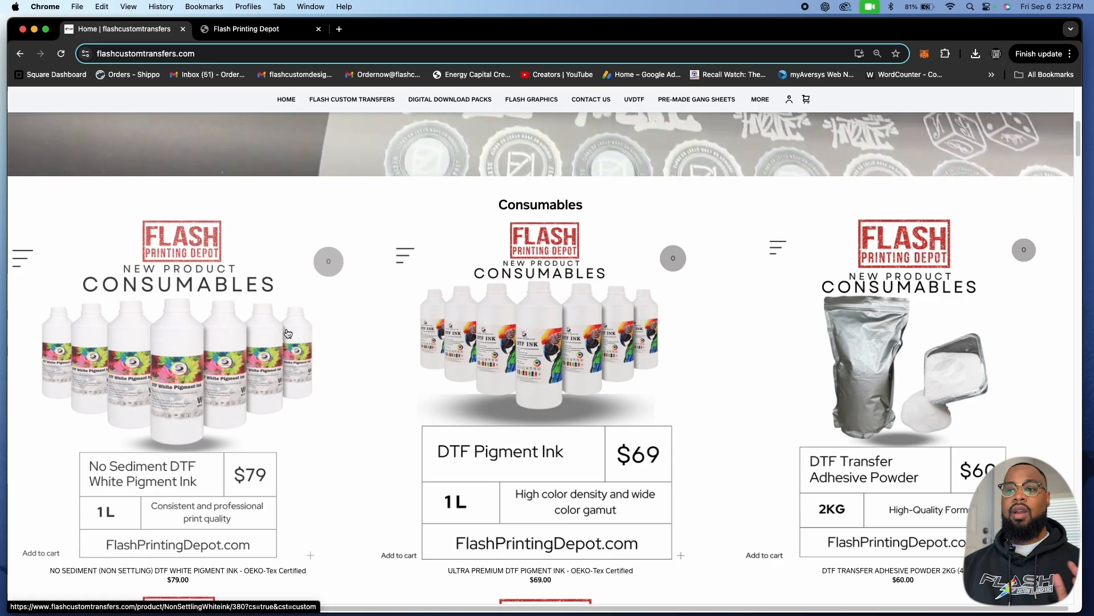
Step: Scroll past the Halloween images to reopen the $4.99 America, Bridal and Coffee bundles page
scroll(down, 3)
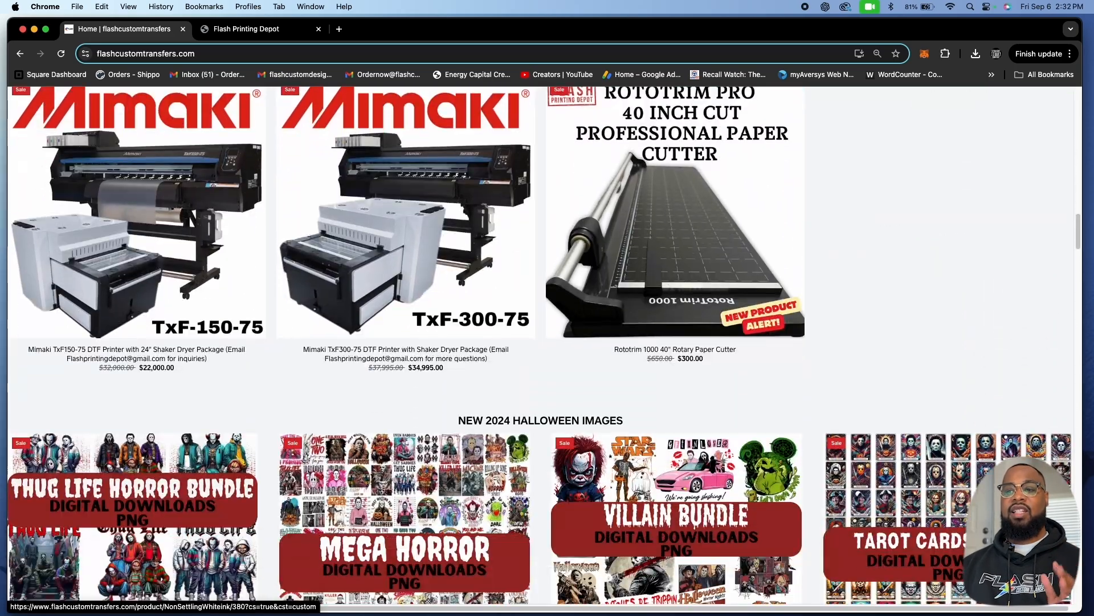
scroll(down, 3)
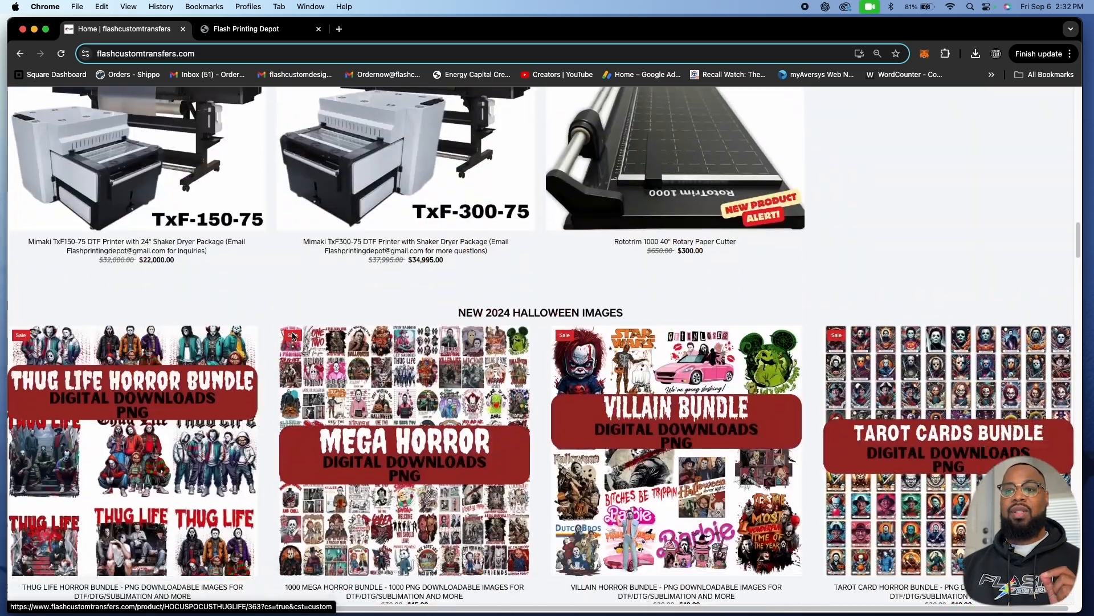
scroll(down, 3)
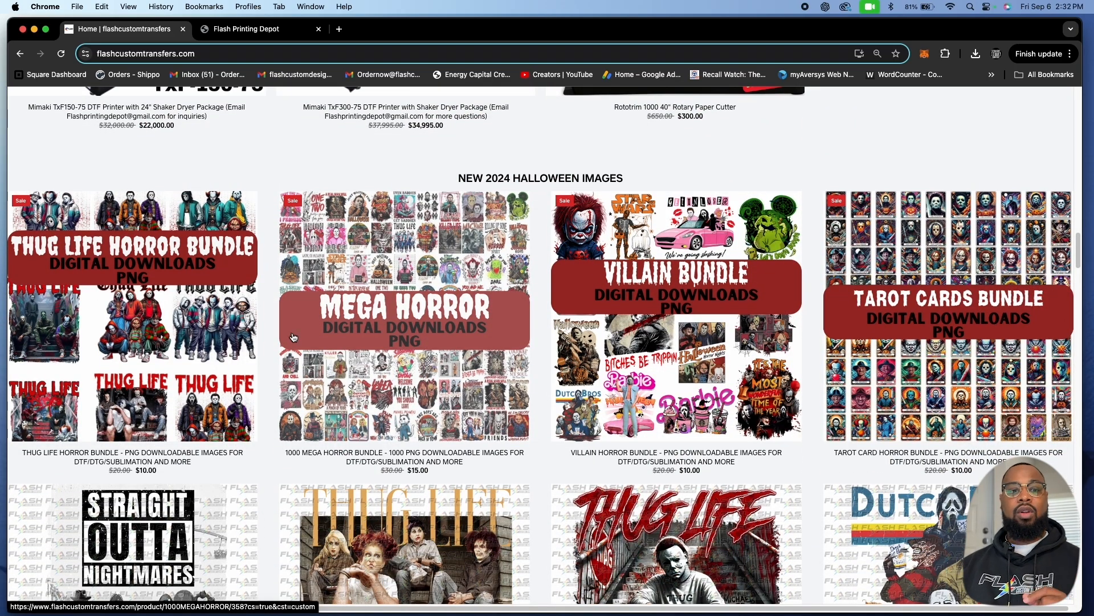
scroll(down, 3)
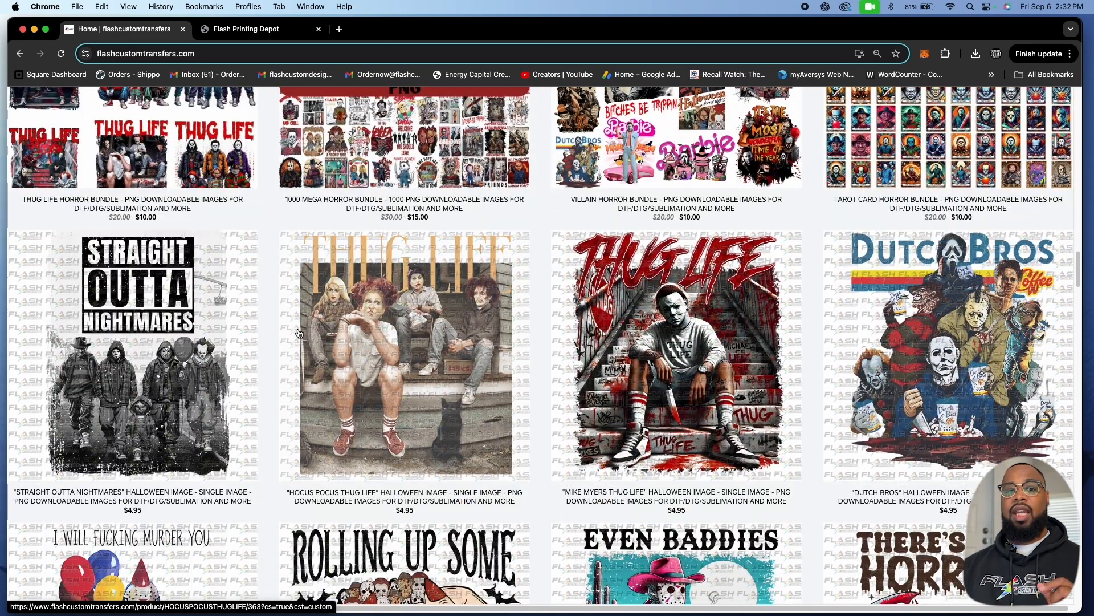
scroll(down, 3)
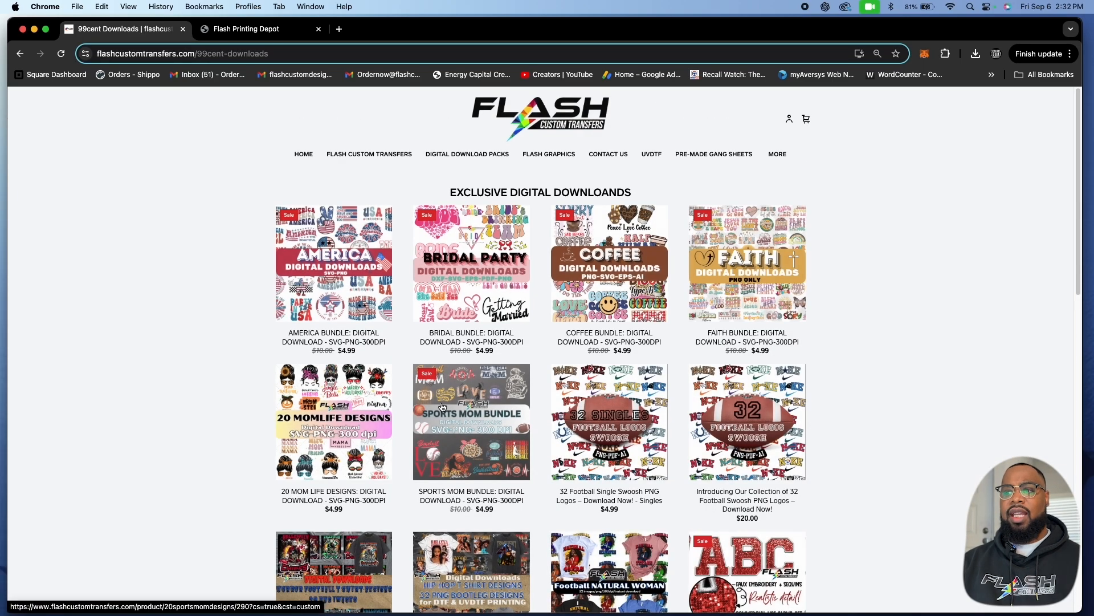
Step: Browse the 99cent Downloads bundles, then go back to the home page
scroll(down, 3)
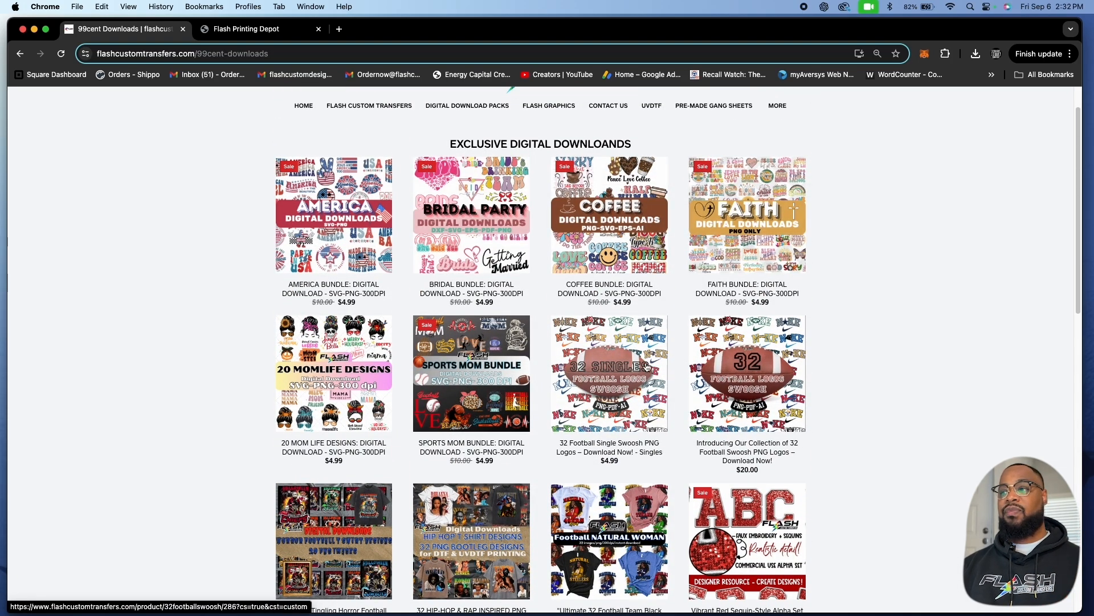
scroll(down, 3)
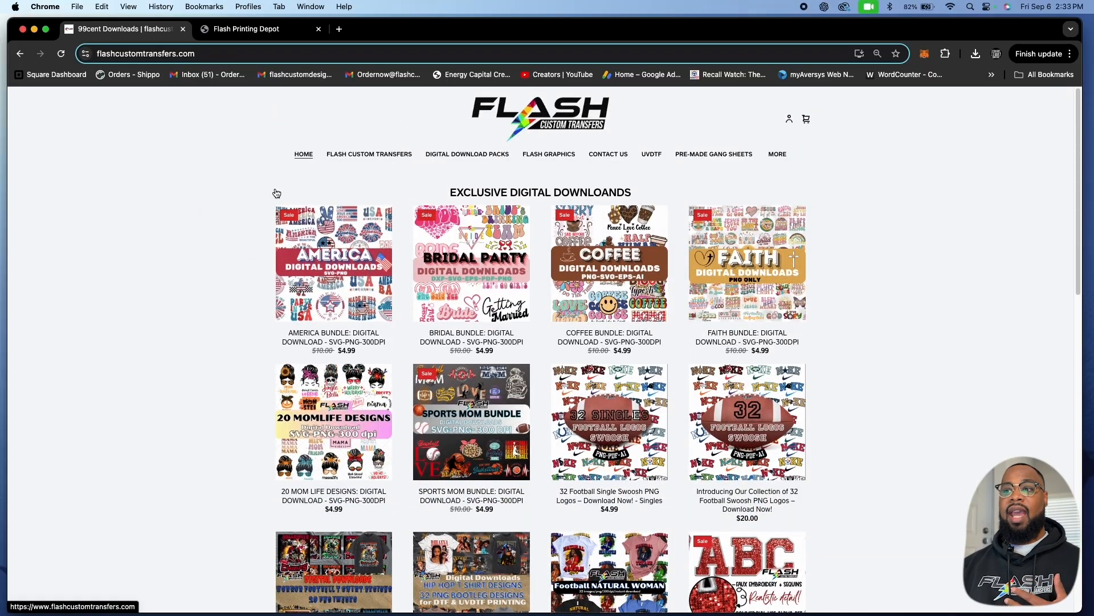
scroll(down, 3)
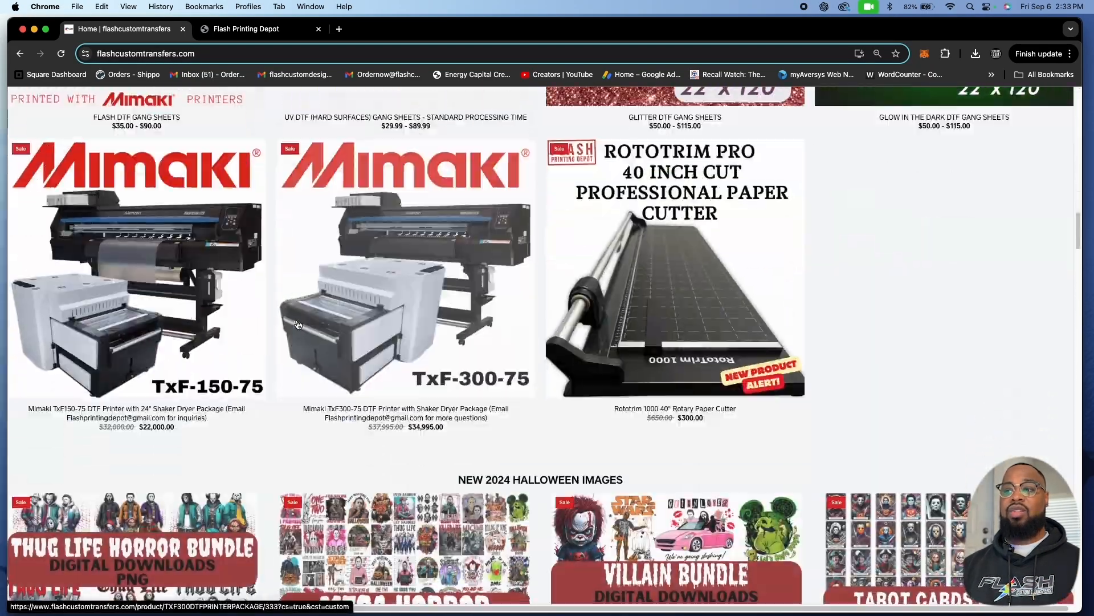
Step: Scroll the home page to the horror gang sheets, $50 big sale and pre-made gang sheets
scroll(down, 3)
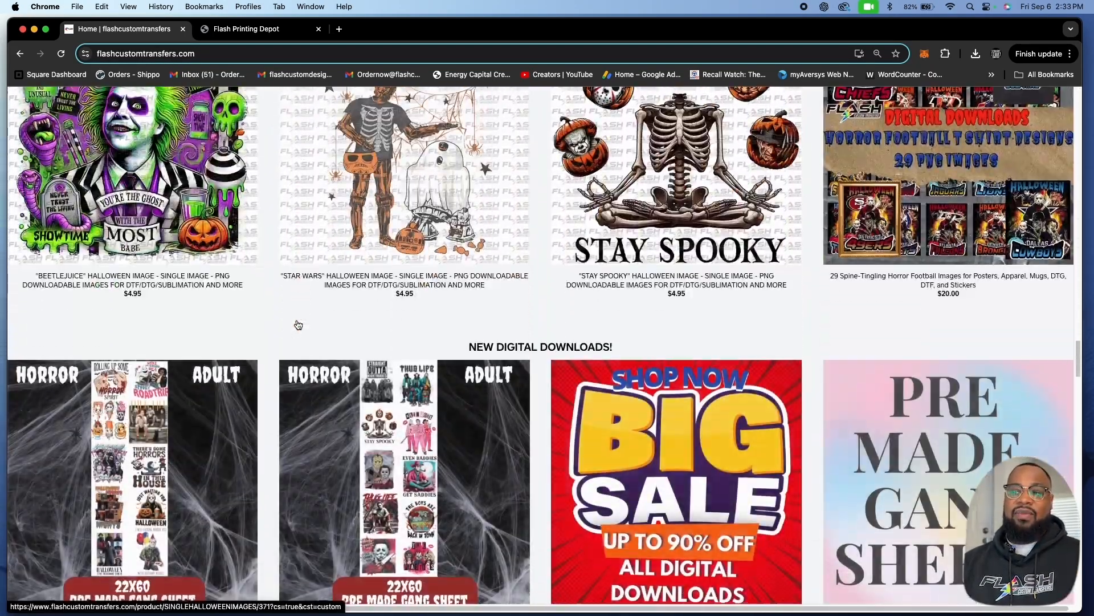
scroll(up, 3)
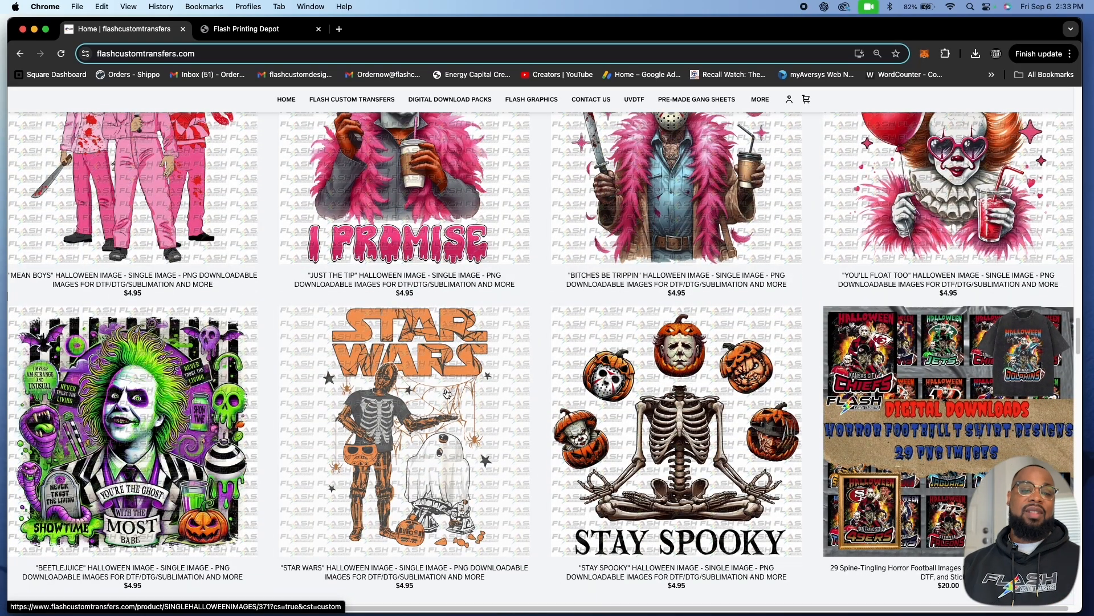
scroll(down, 3)
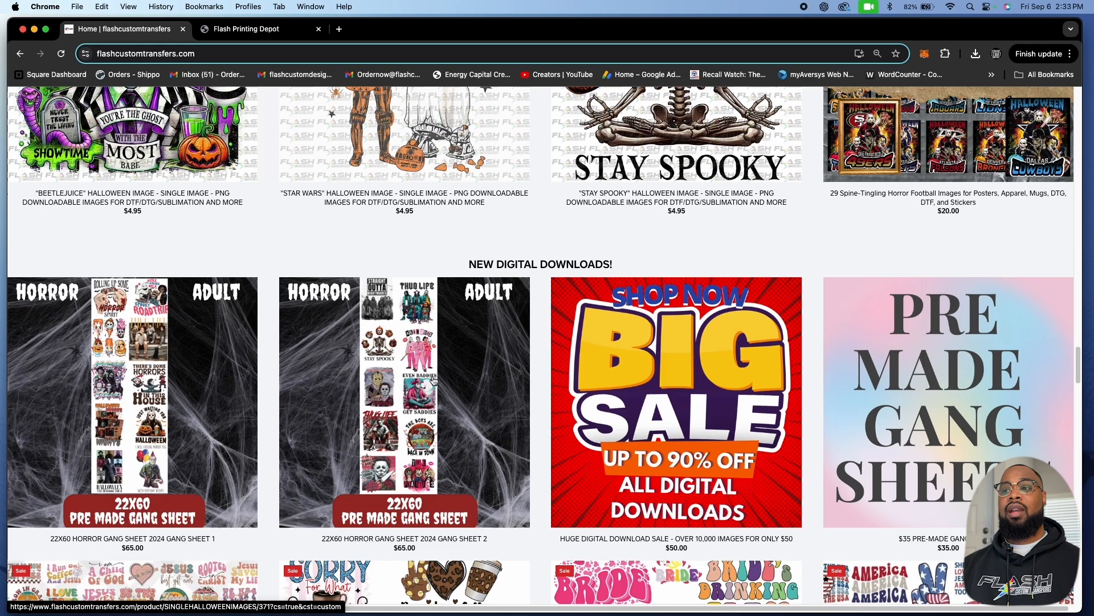
scroll(down, 3)
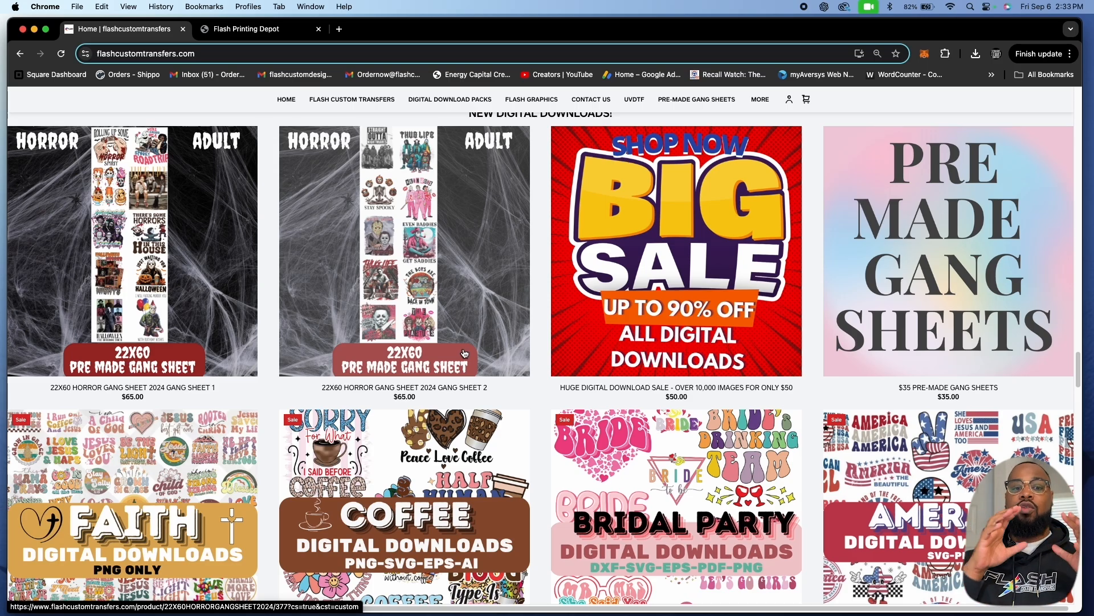
mouse_move(470, 342)
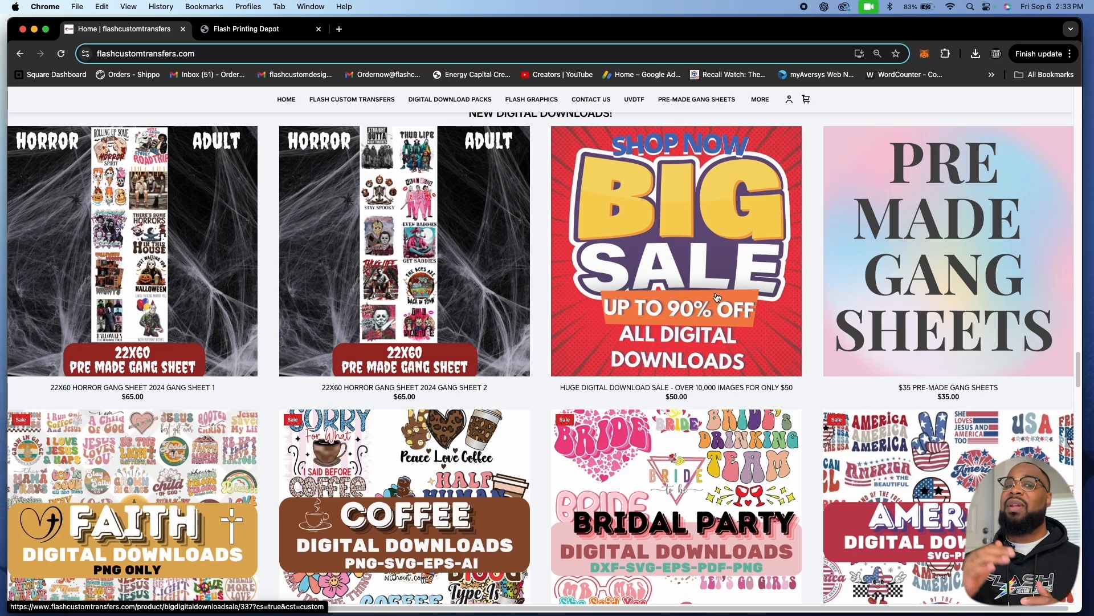
mouse_move(628, 257)
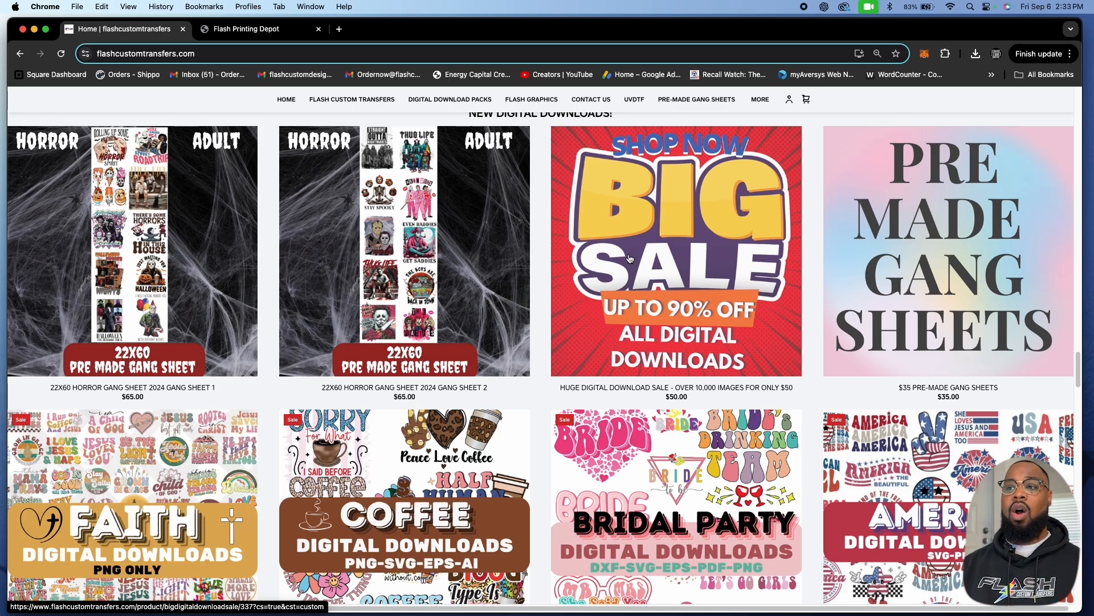
scroll(down, 3)
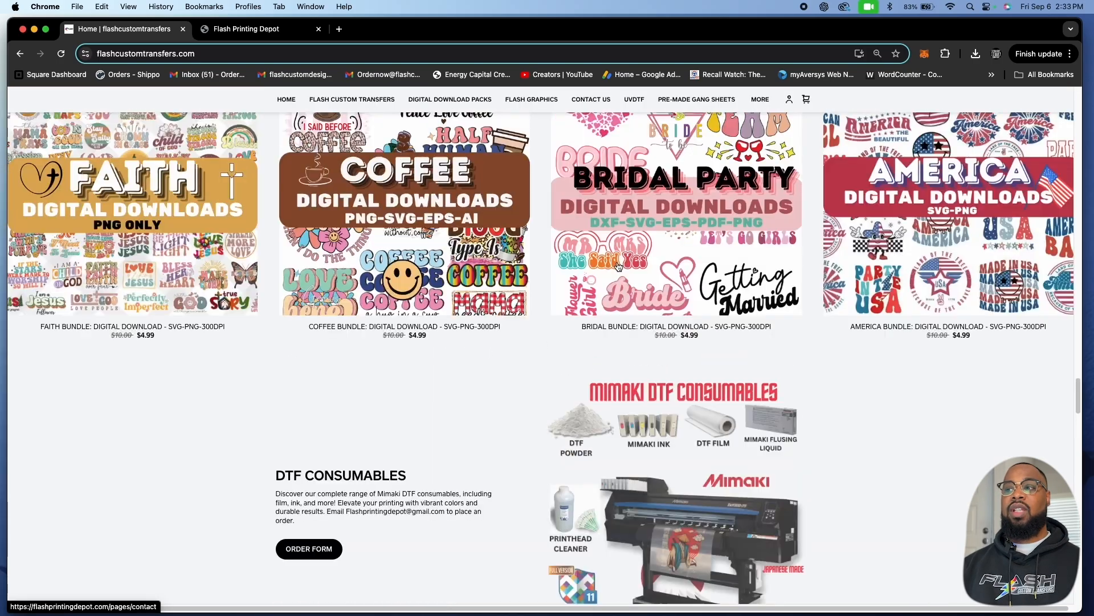
scroll(down, 3)
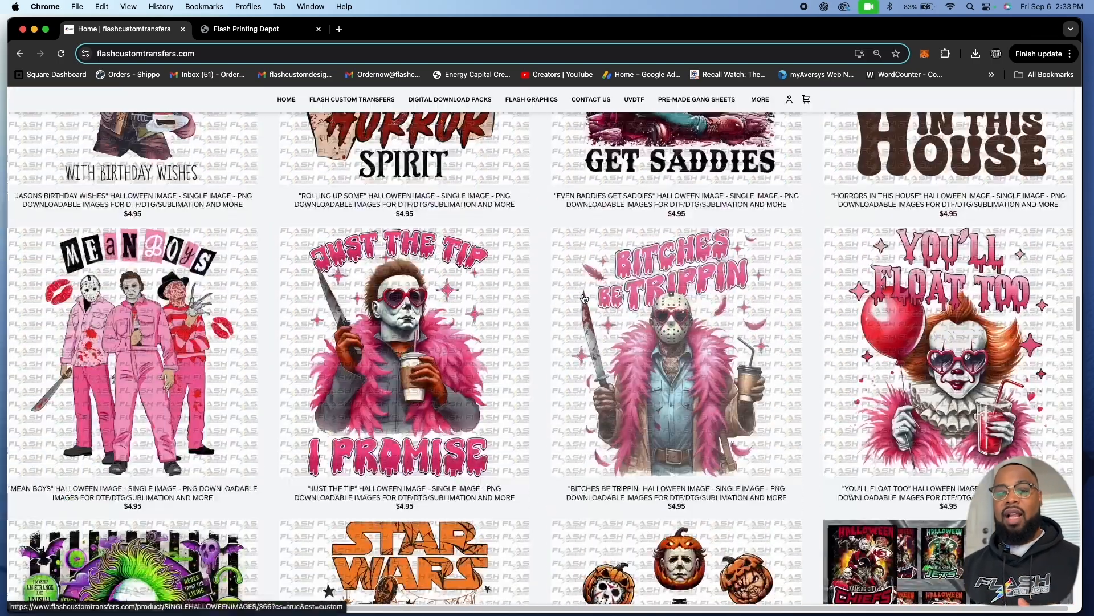
scroll(down, 3)
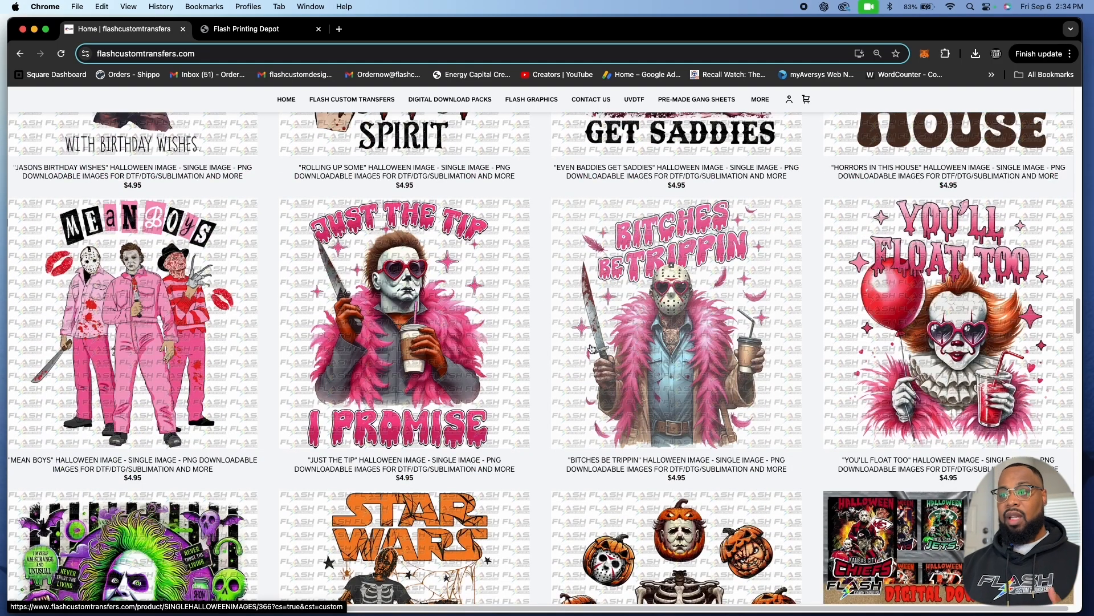
scroll(down, 3)
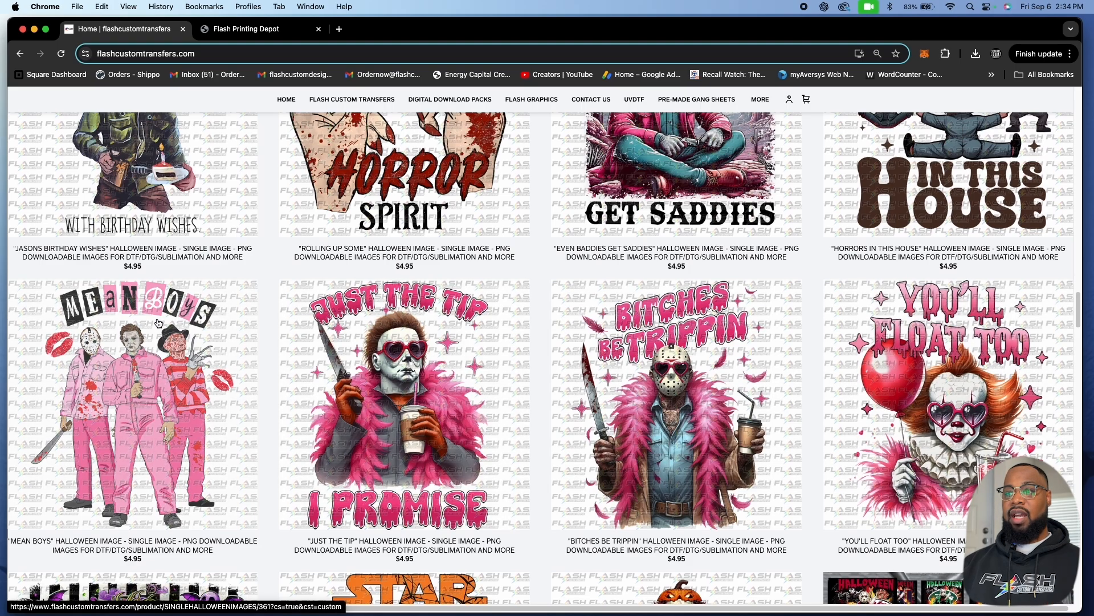
scroll(down, 3)
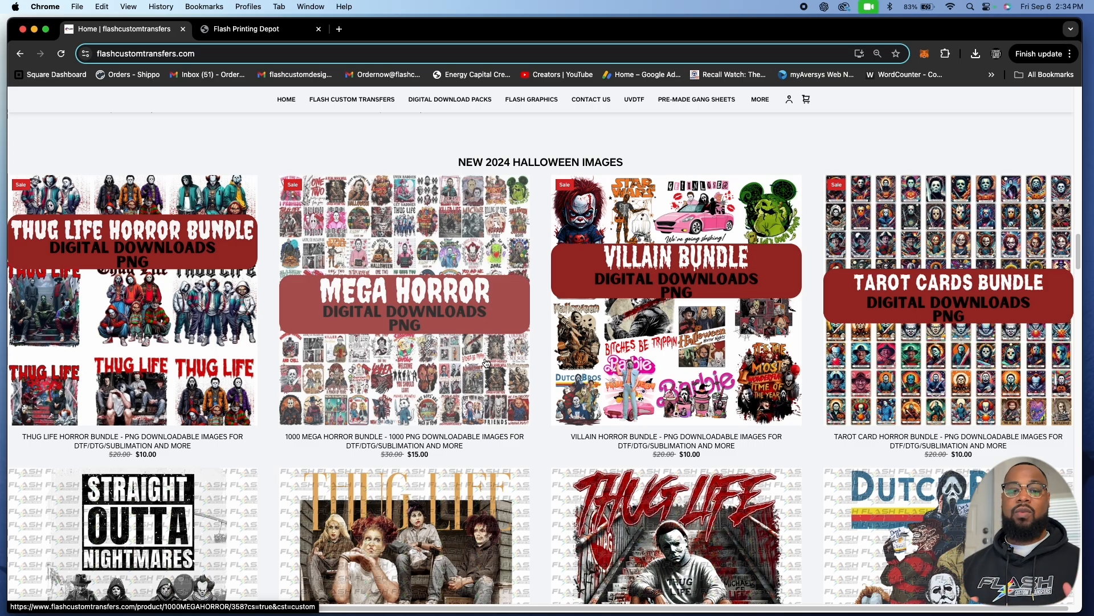
scroll(down, 3)
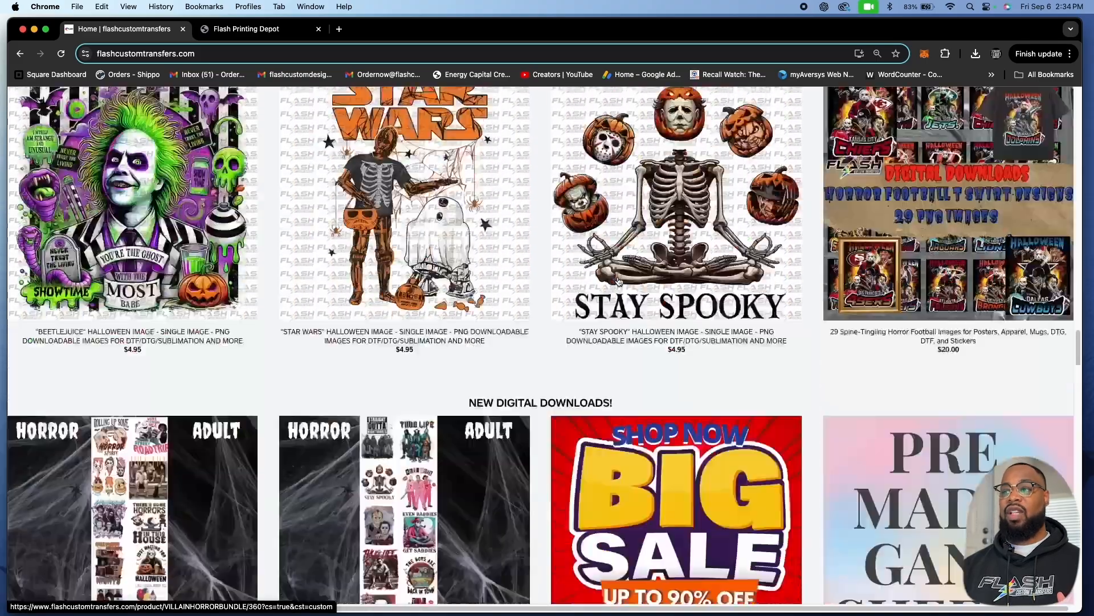
scroll(down, 3)
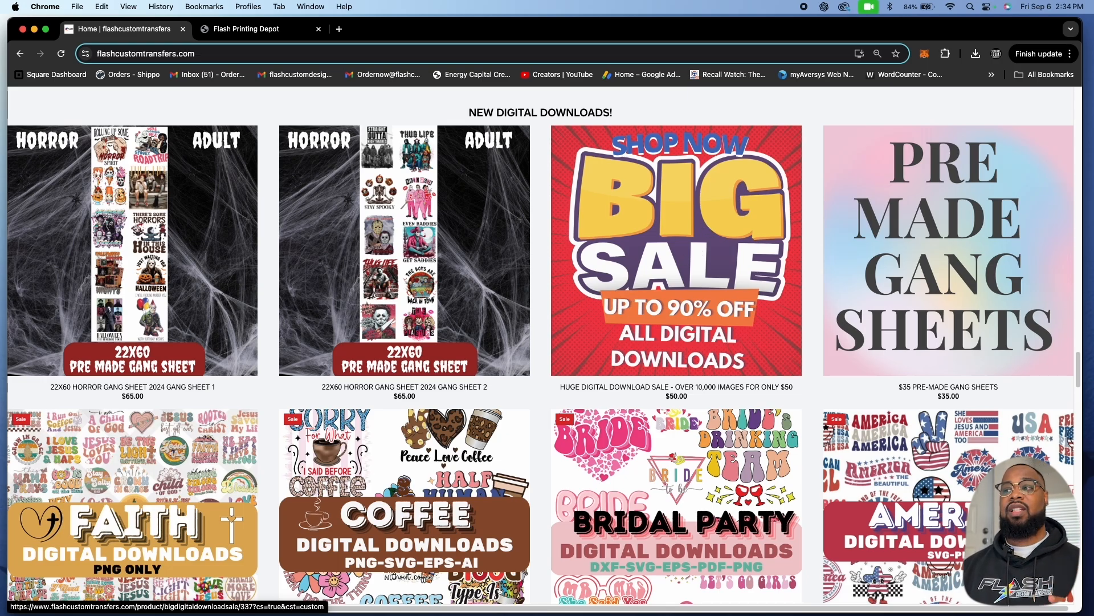
Step: Reload the home page from the top and scroll to the DTF film and cleaning solution listings
click(675, 252)
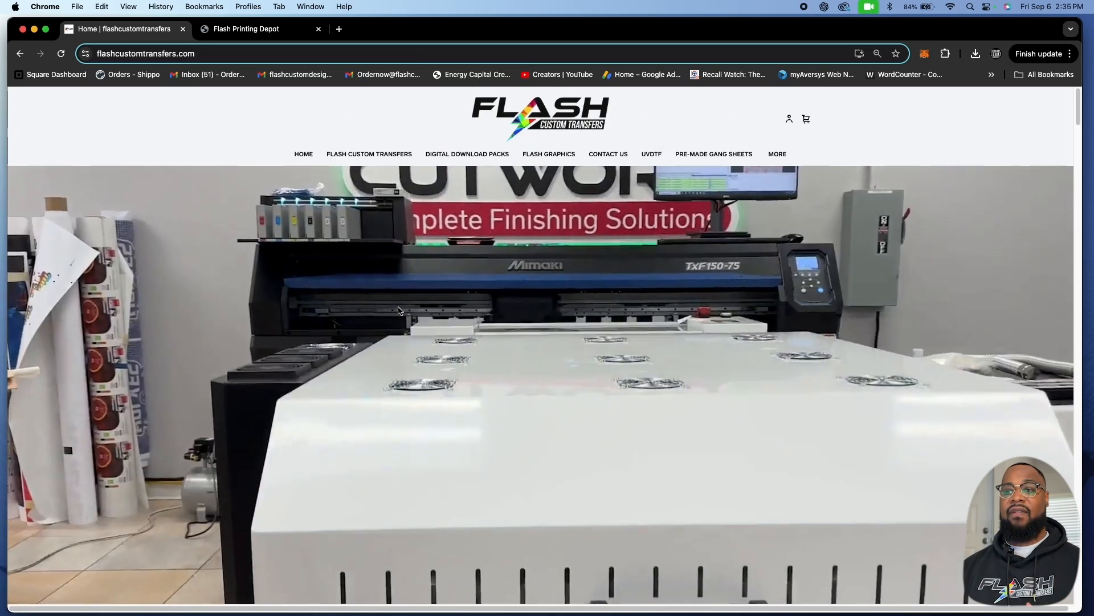
scroll(down, 3)
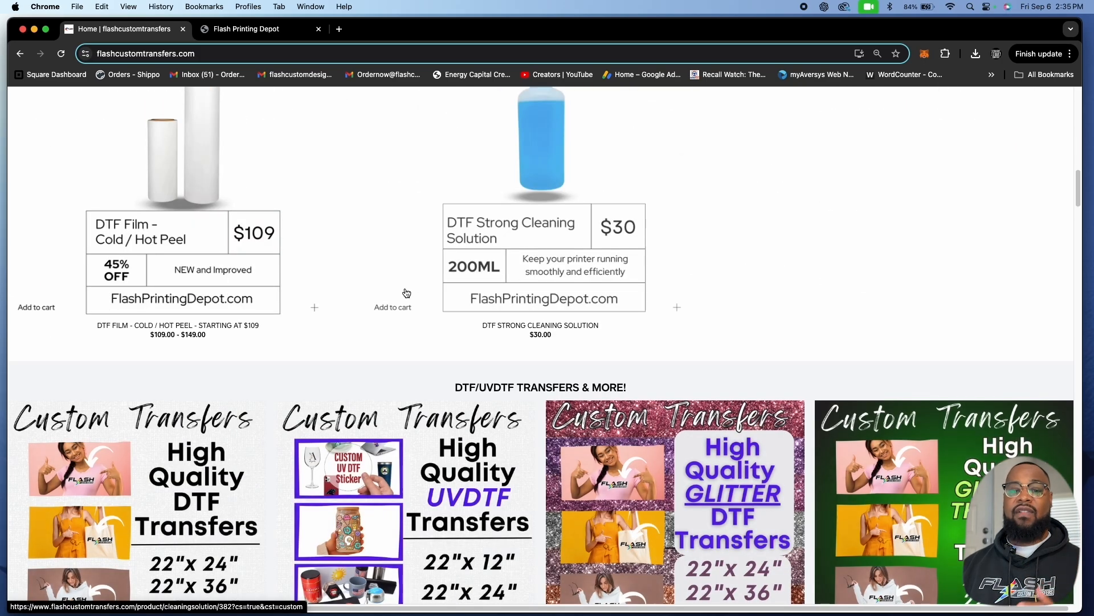